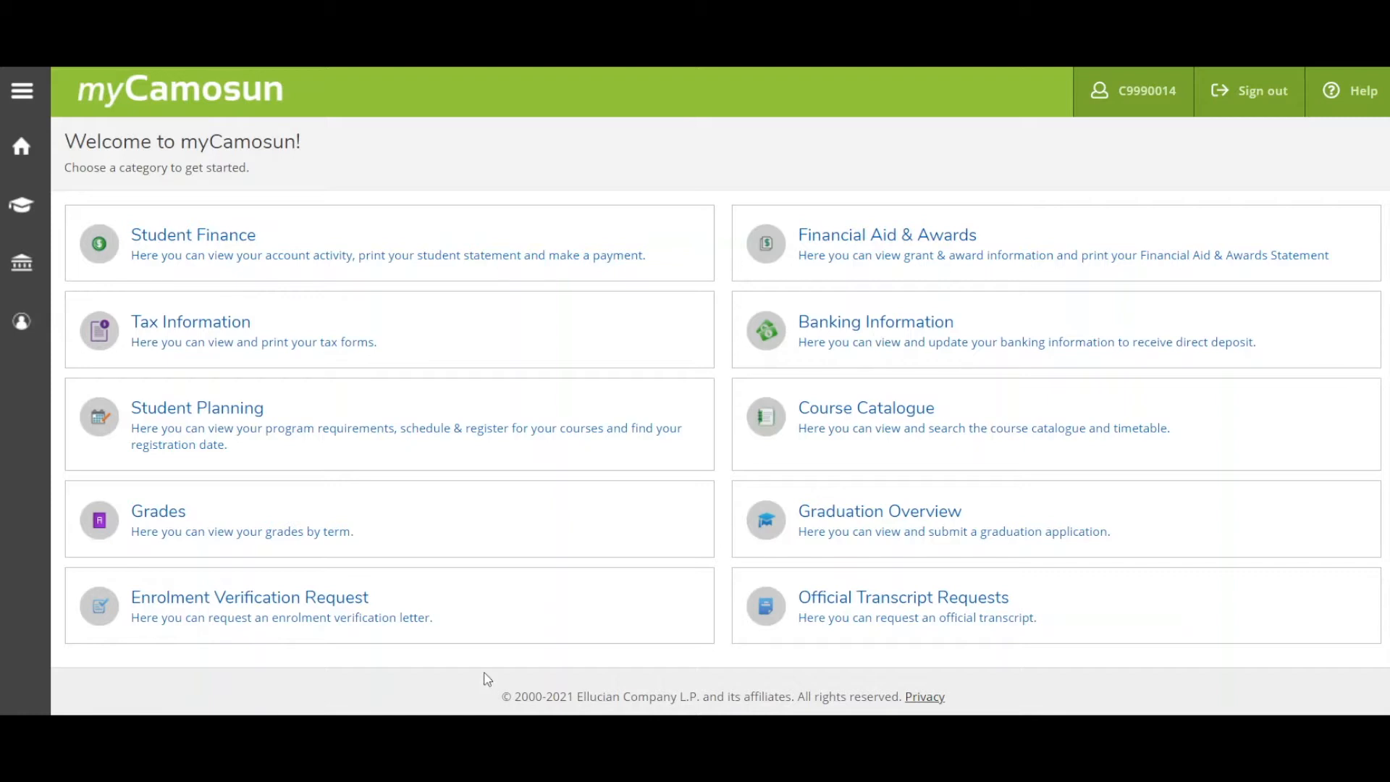
pyautogui.moveTo(327, 487)
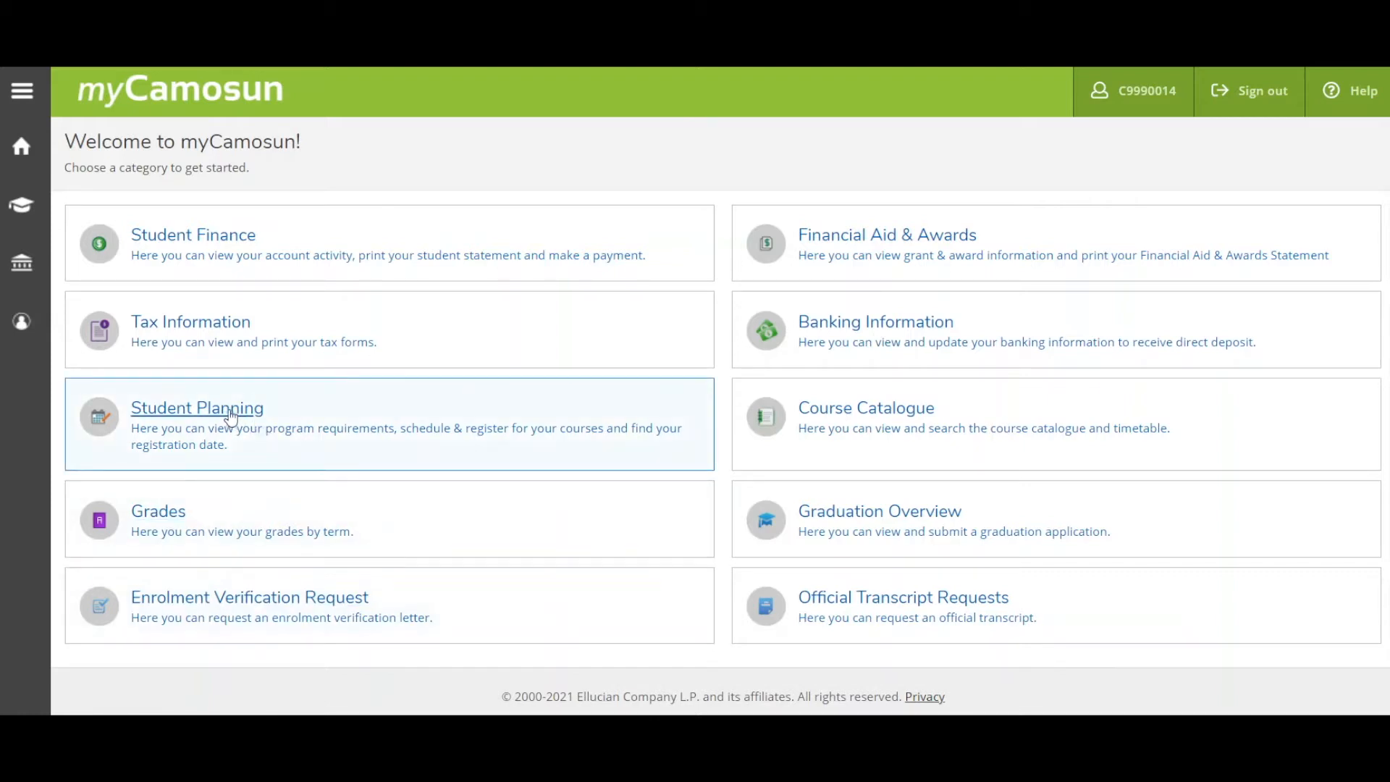
# Enter the Student Planning area from the myCamosun home page.
pyautogui.click(197, 407)
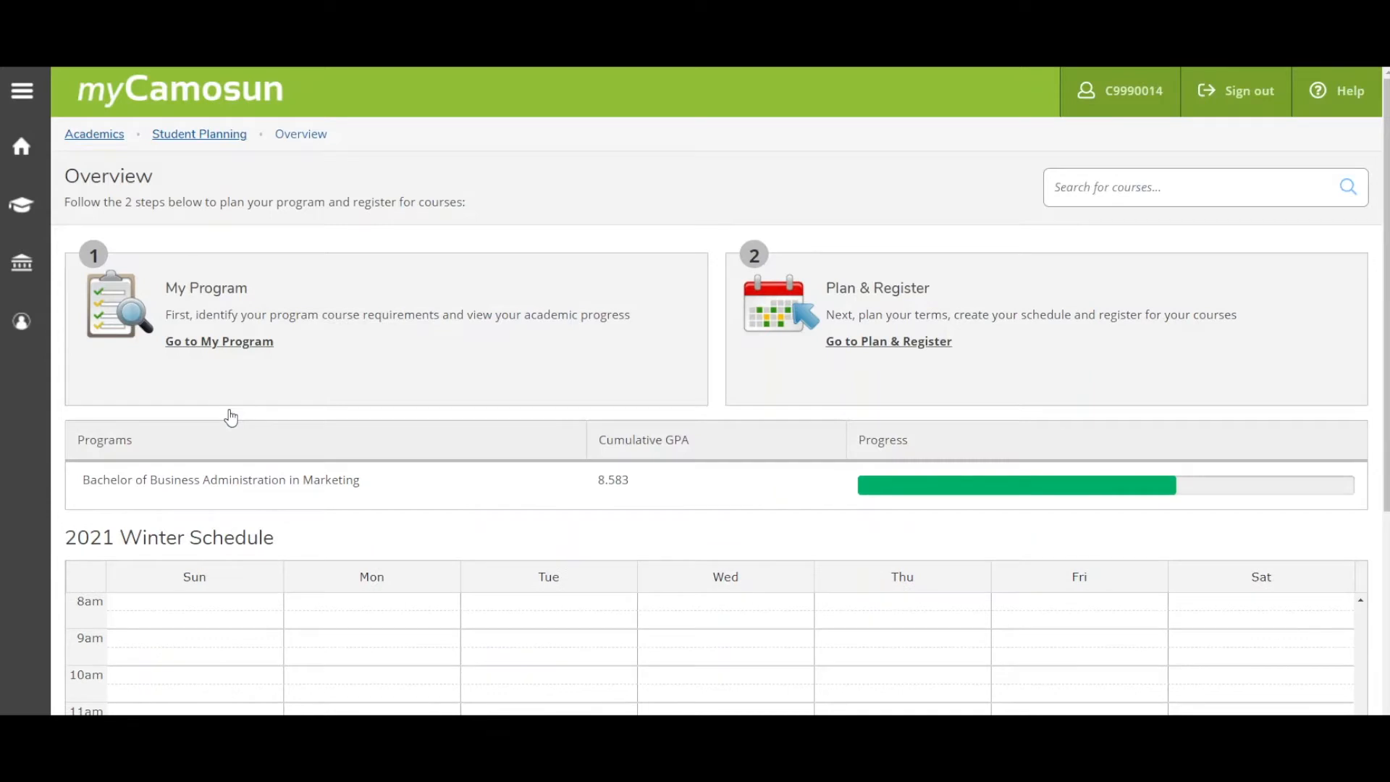
pyautogui.moveTo(236, 346)
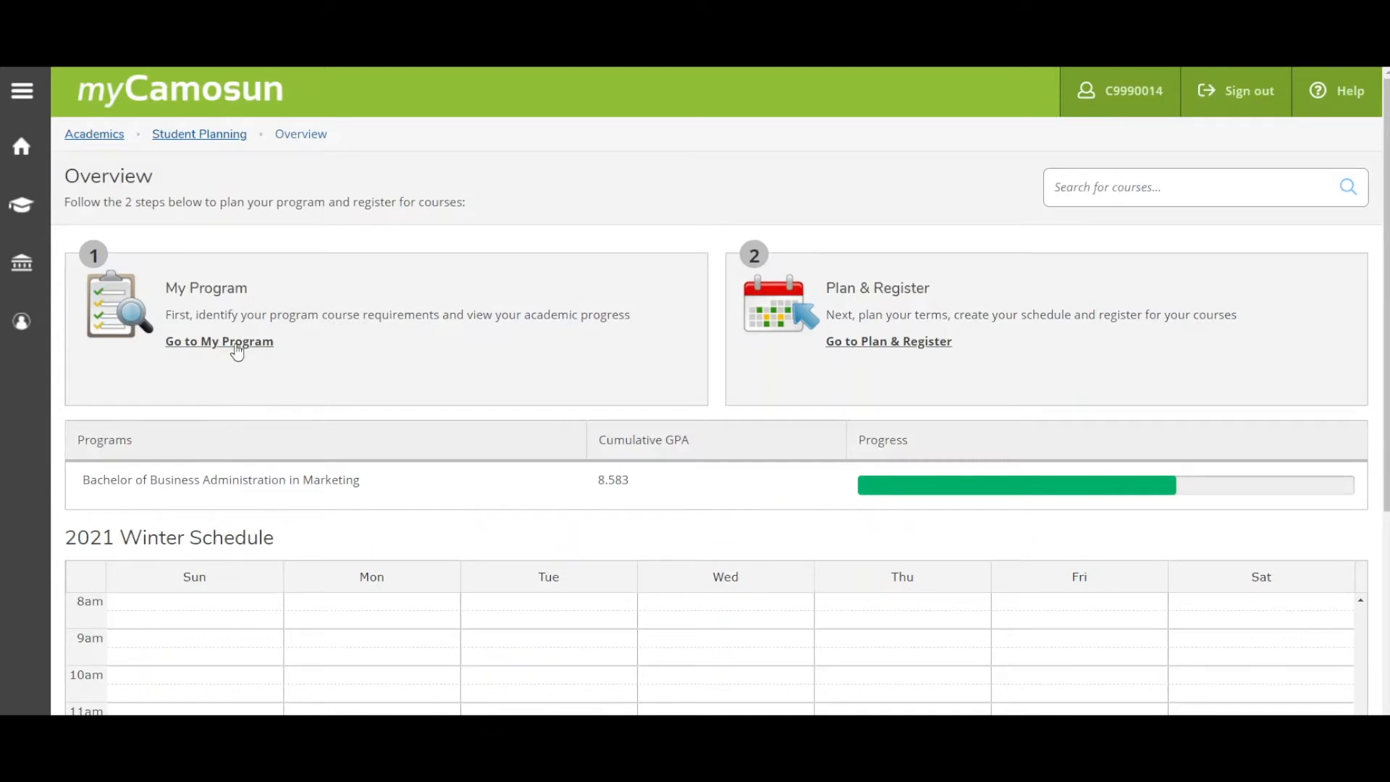
# Go to My Program for the Business Administration in Marketing degree.
pyautogui.click(218, 341)
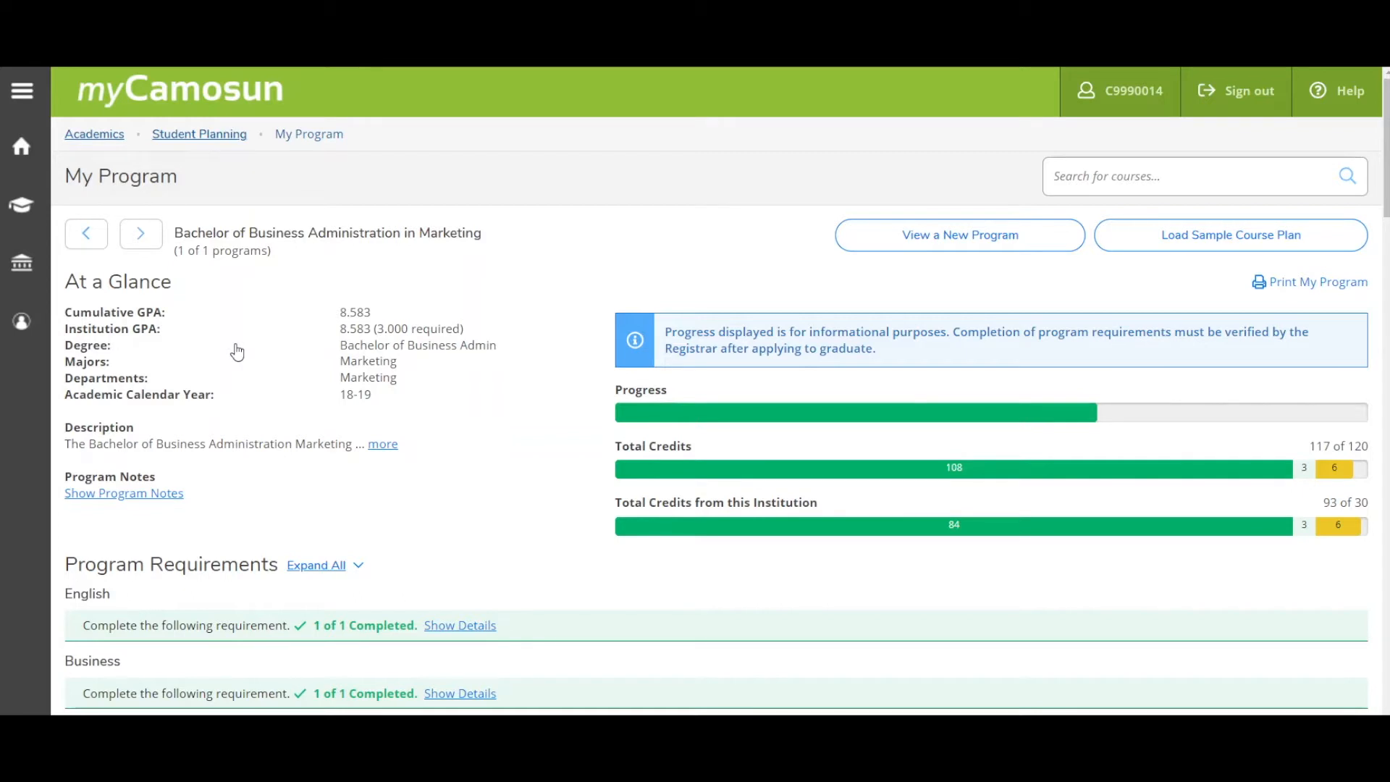
pyautogui.moveTo(503, 606)
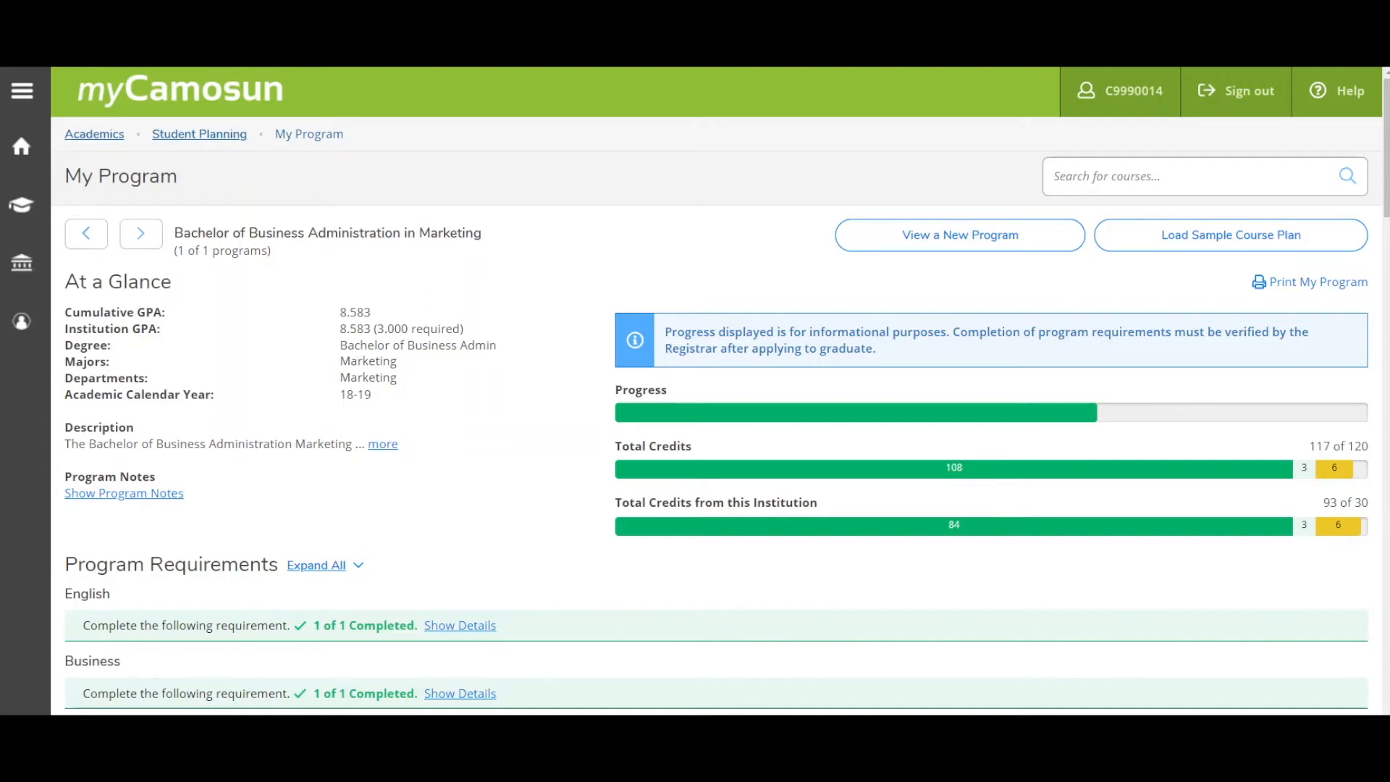
pyautogui.moveTo(1190, 215)
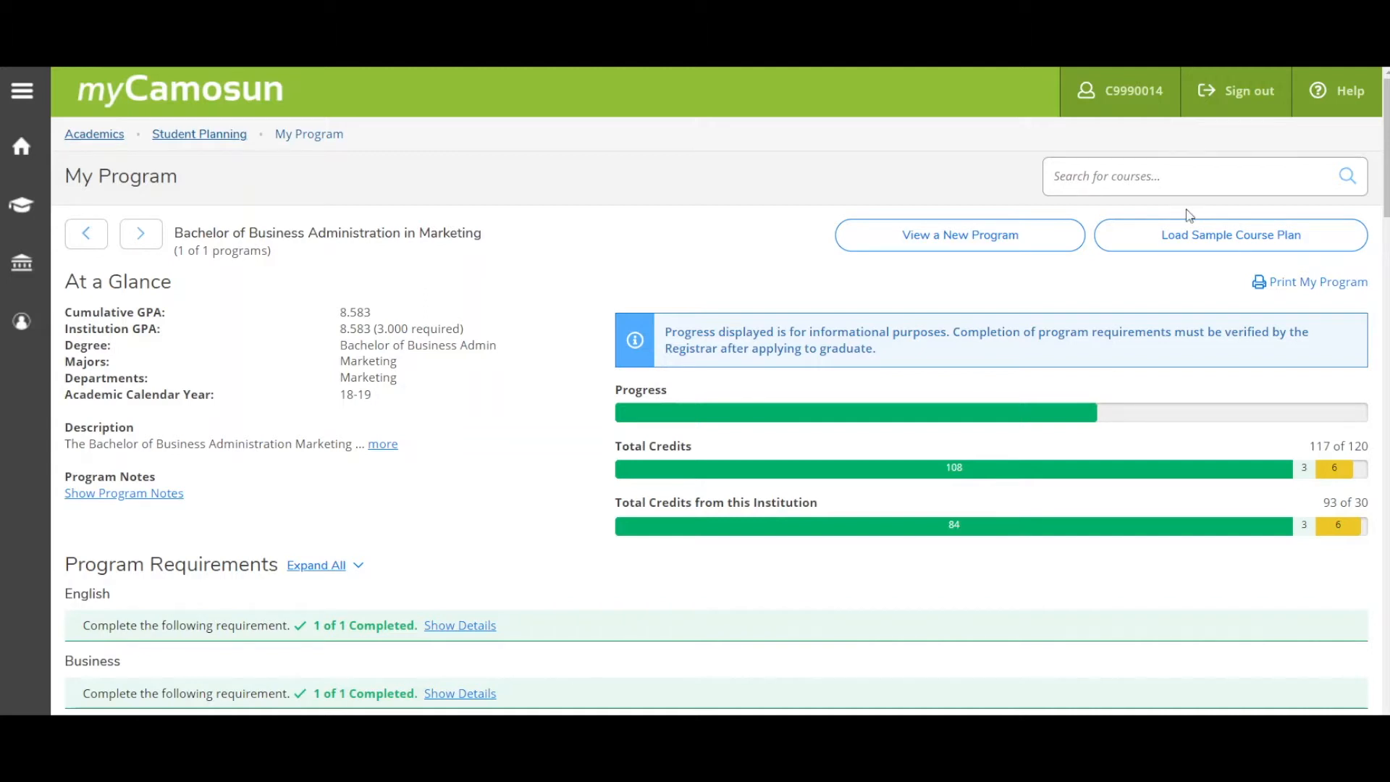
pyautogui.moveTo(1231, 235)
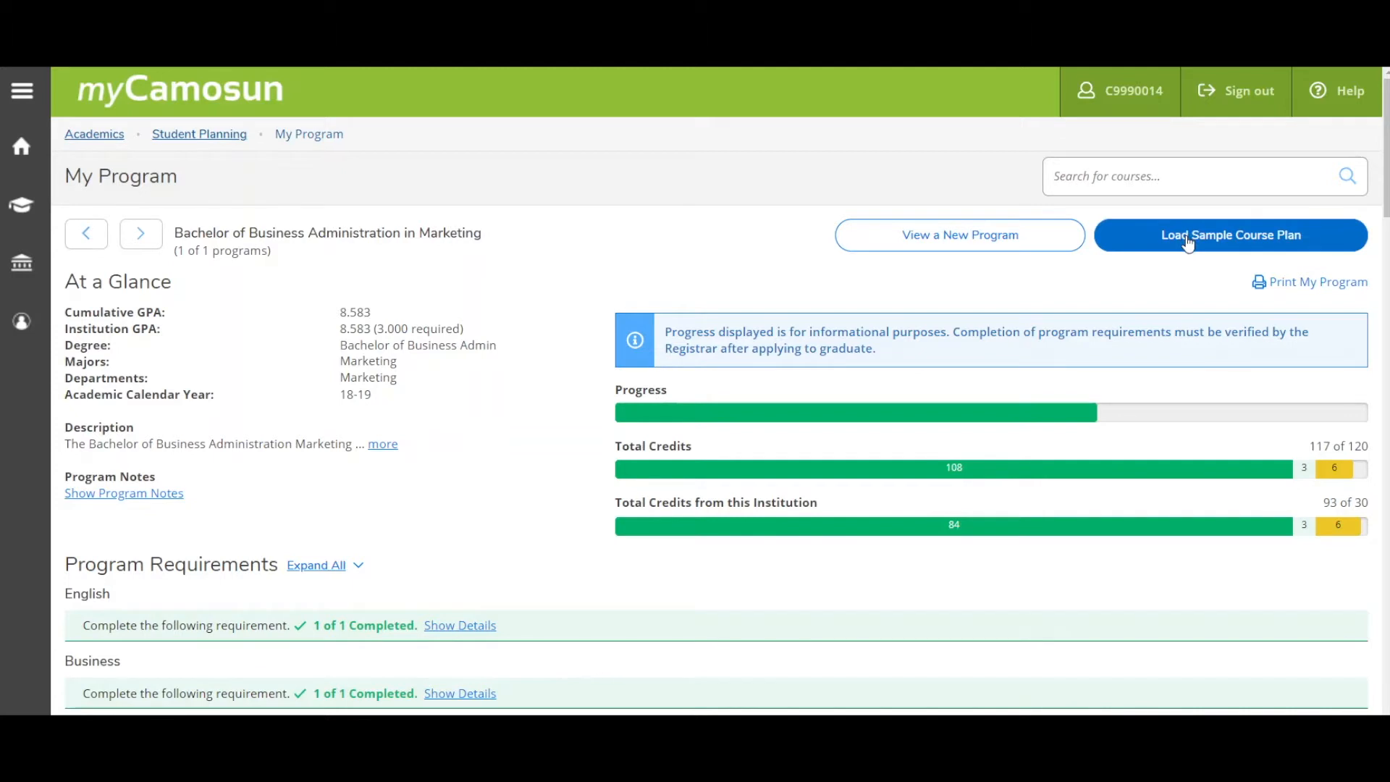
# Start a sample course plan beginning 2021 Winter, searching 'certif' to choose Certified Dental Assistant.
pyautogui.click(1229, 235)
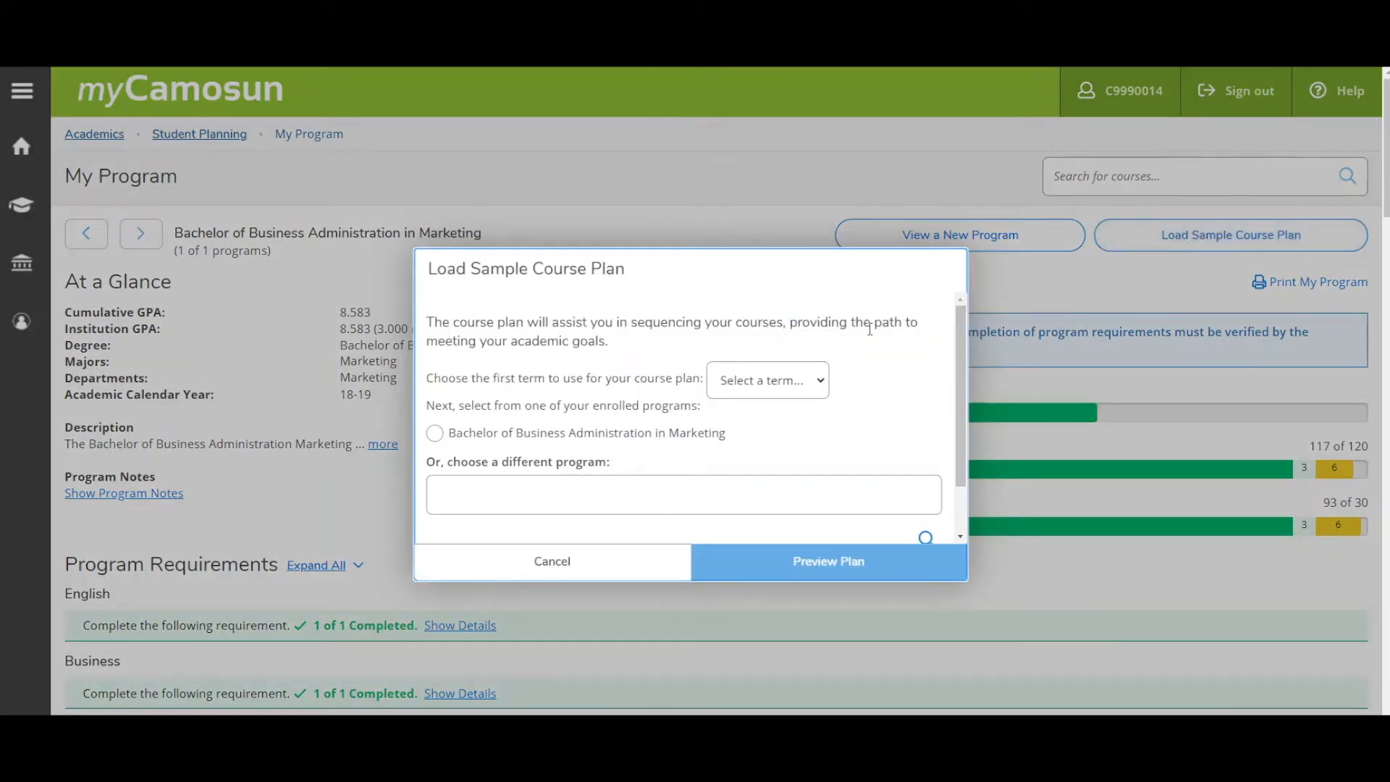
pyautogui.click(766, 380)
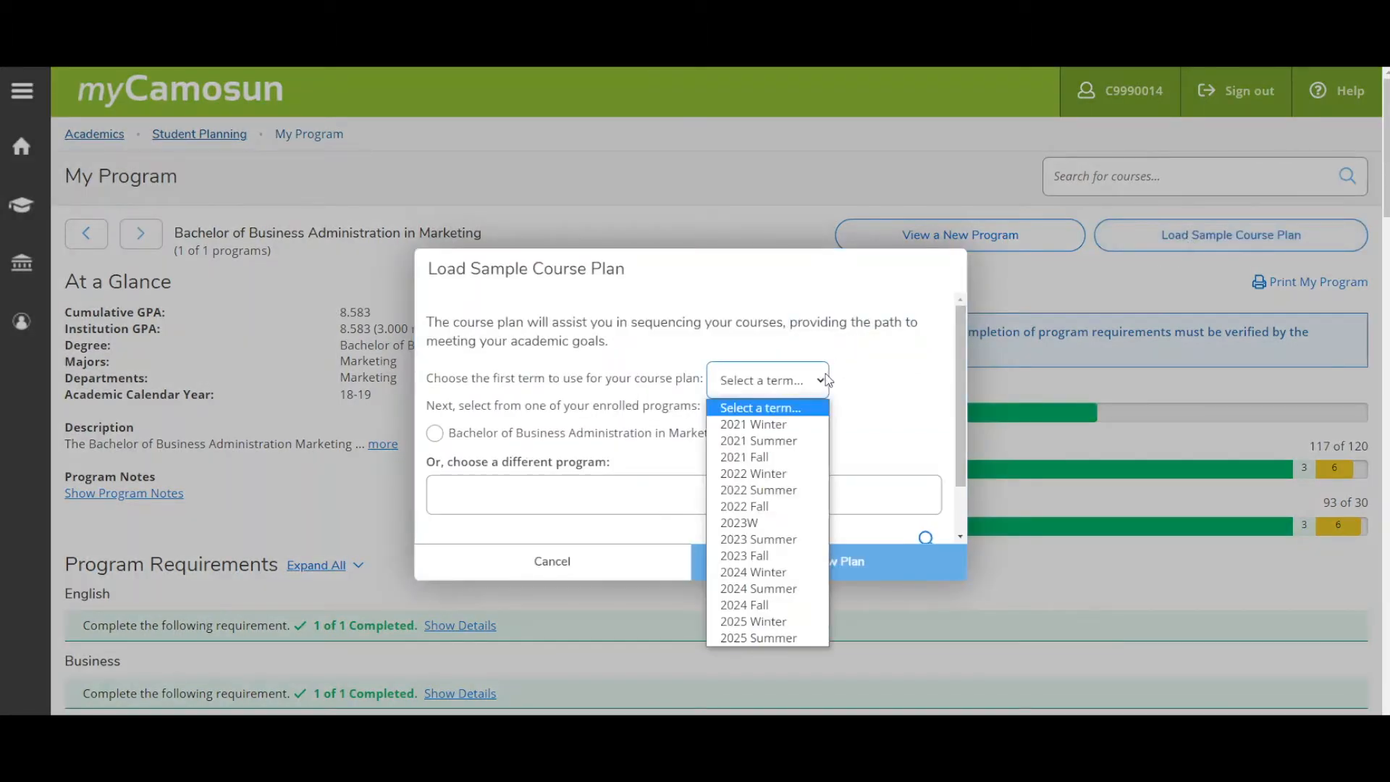
pyautogui.click(753, 424)
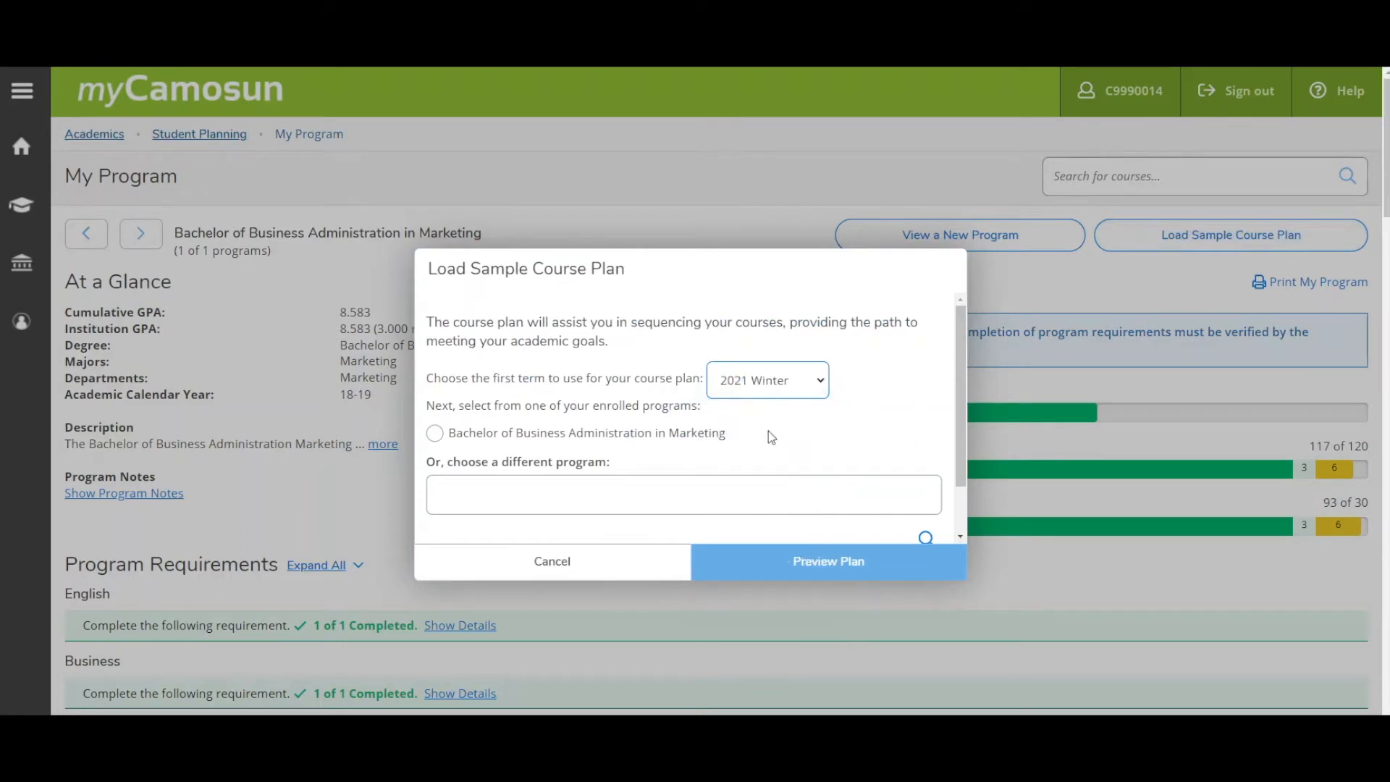
pyautogui.write('c')
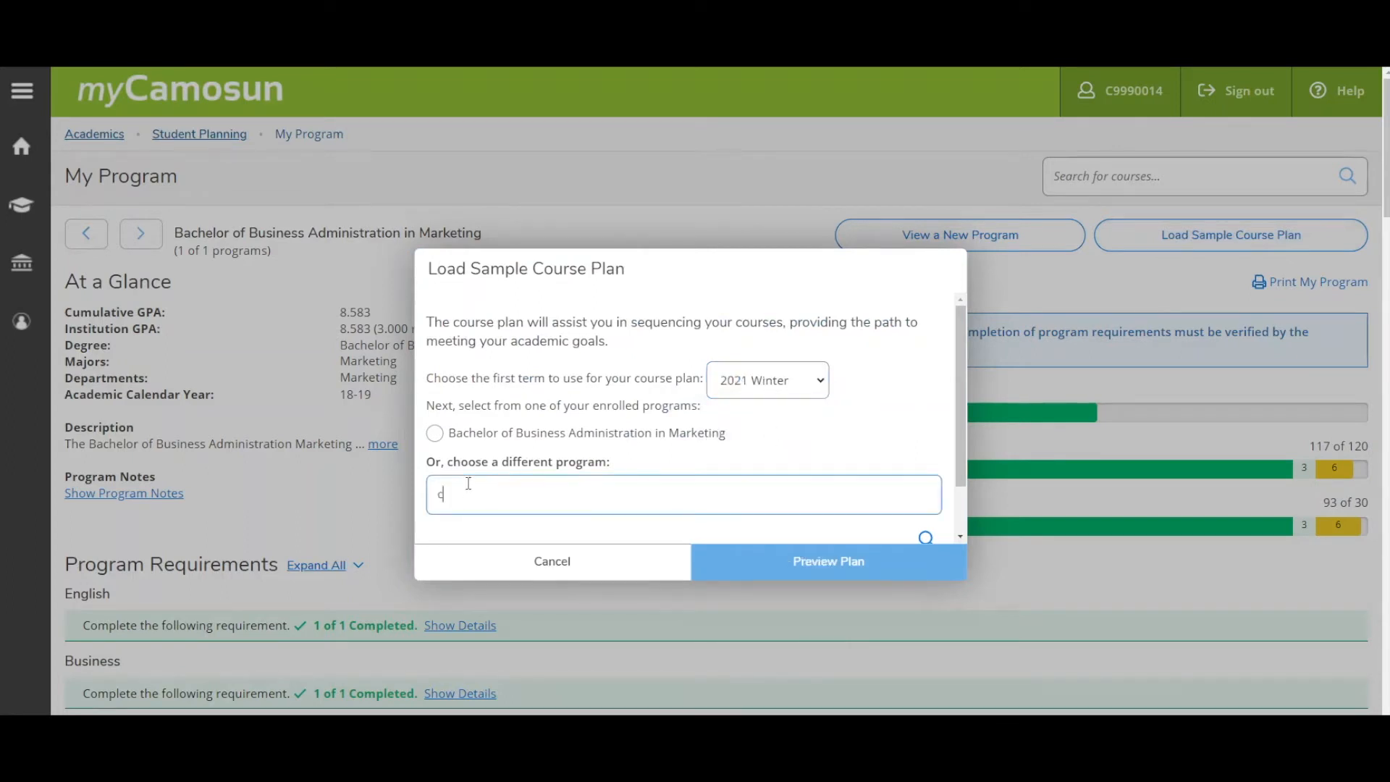
pyautogui.write('certif')
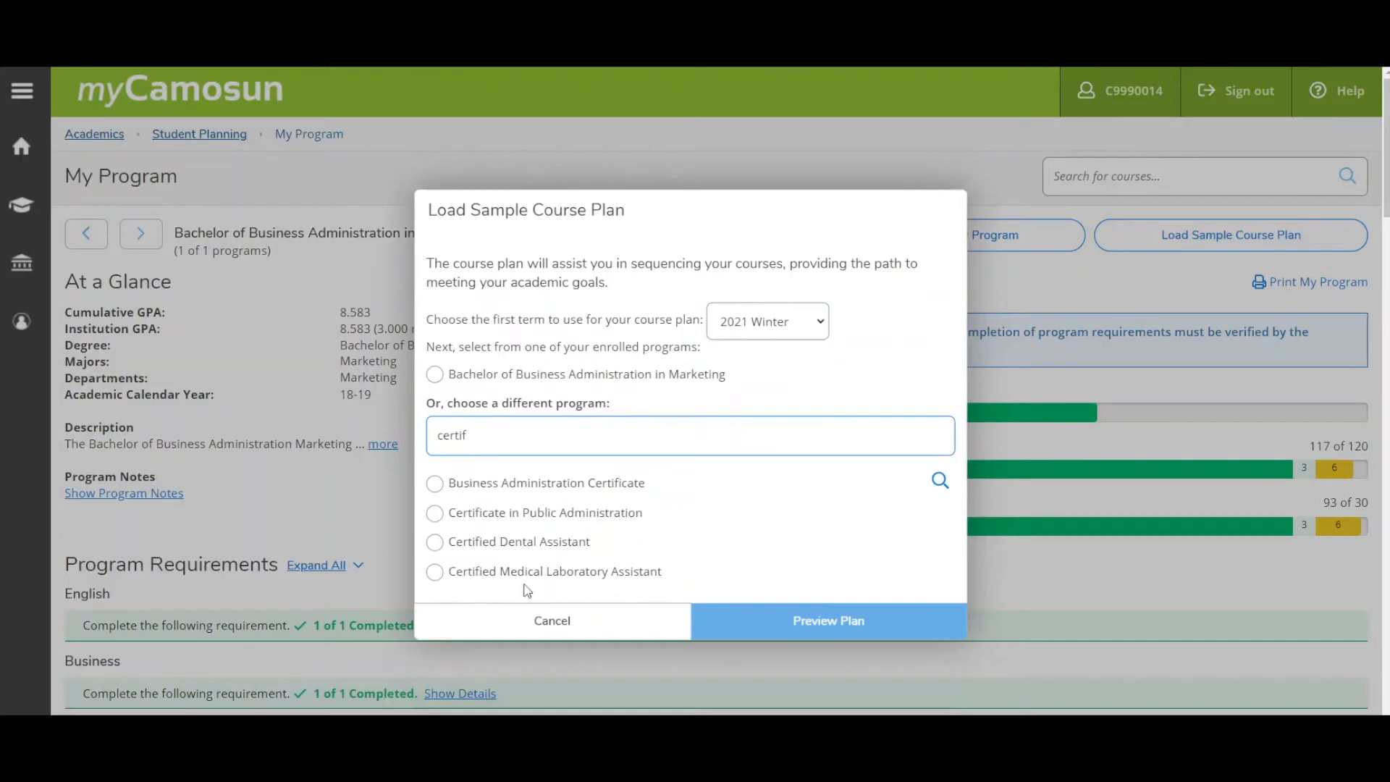
pyautogui.click(435, 541)
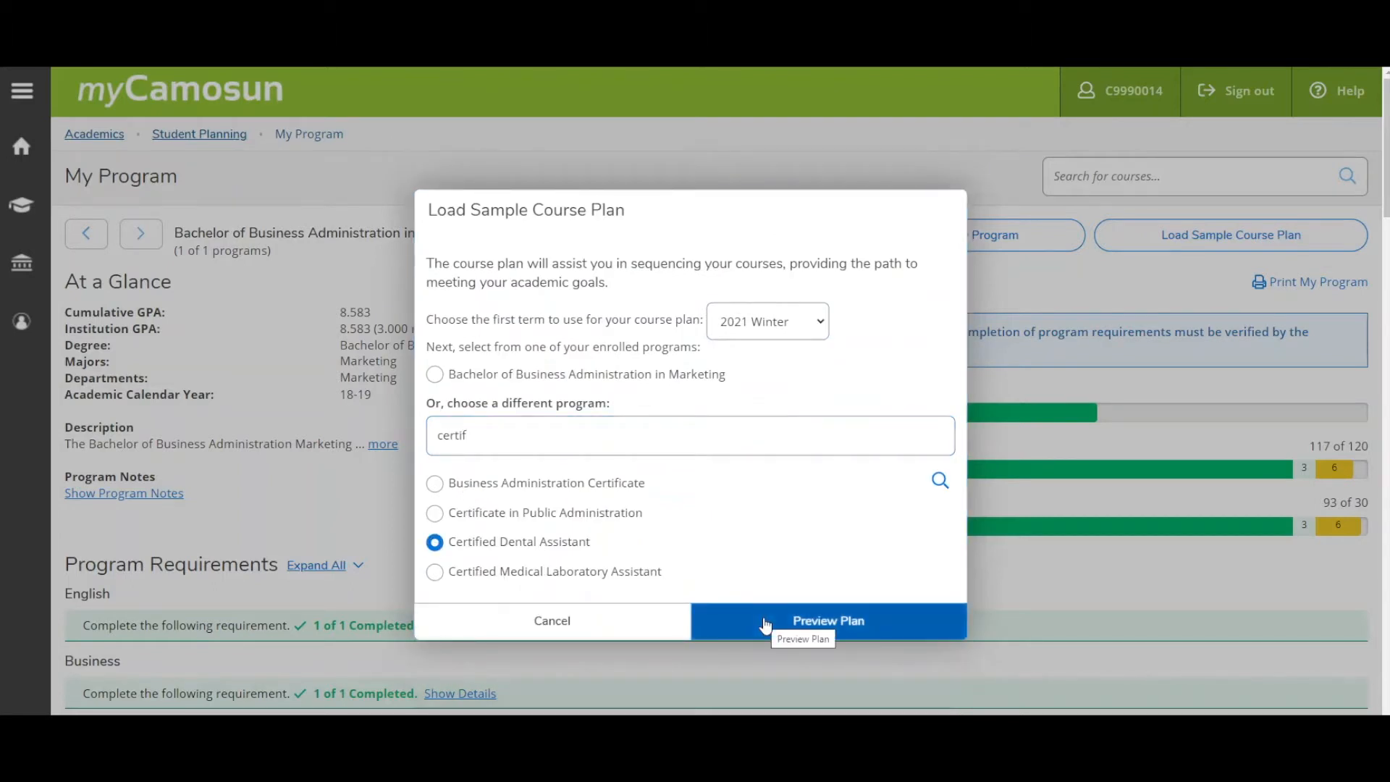
# Preview the Certified Dental Assistant sample plan's DENA courses for 2021 Winter, Summer and Fall.
pyautogui.click(826, 621)
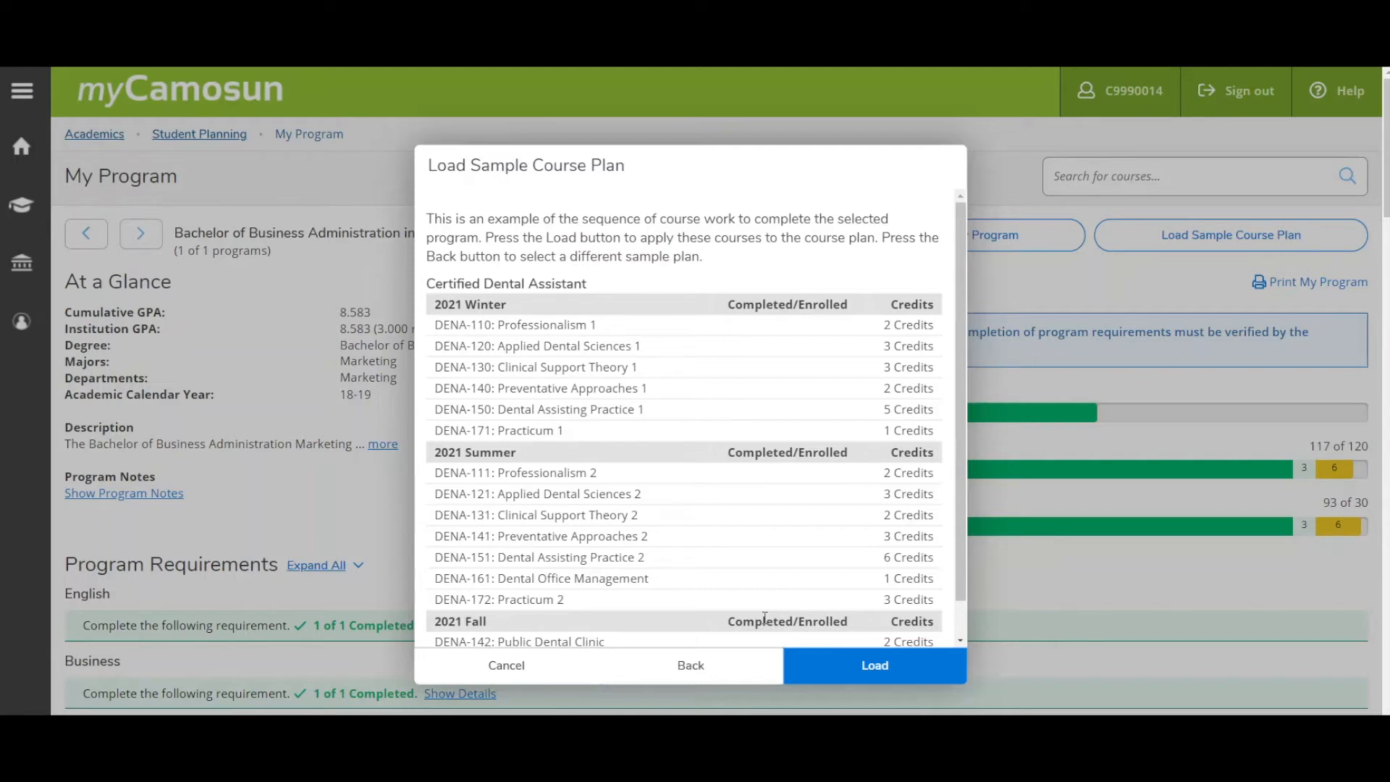
pyautogui.moveTo(840, 368)
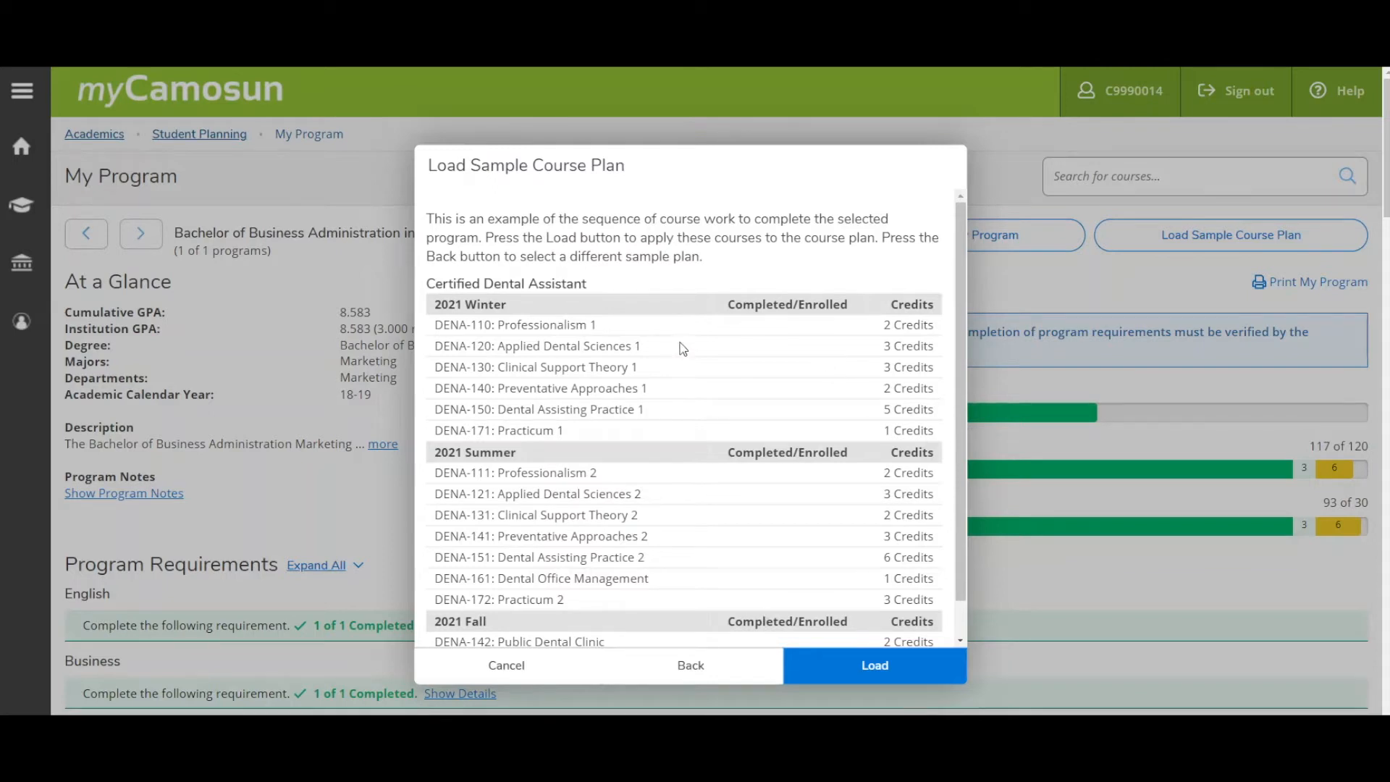
pyautogui.moveTo(687, 412)
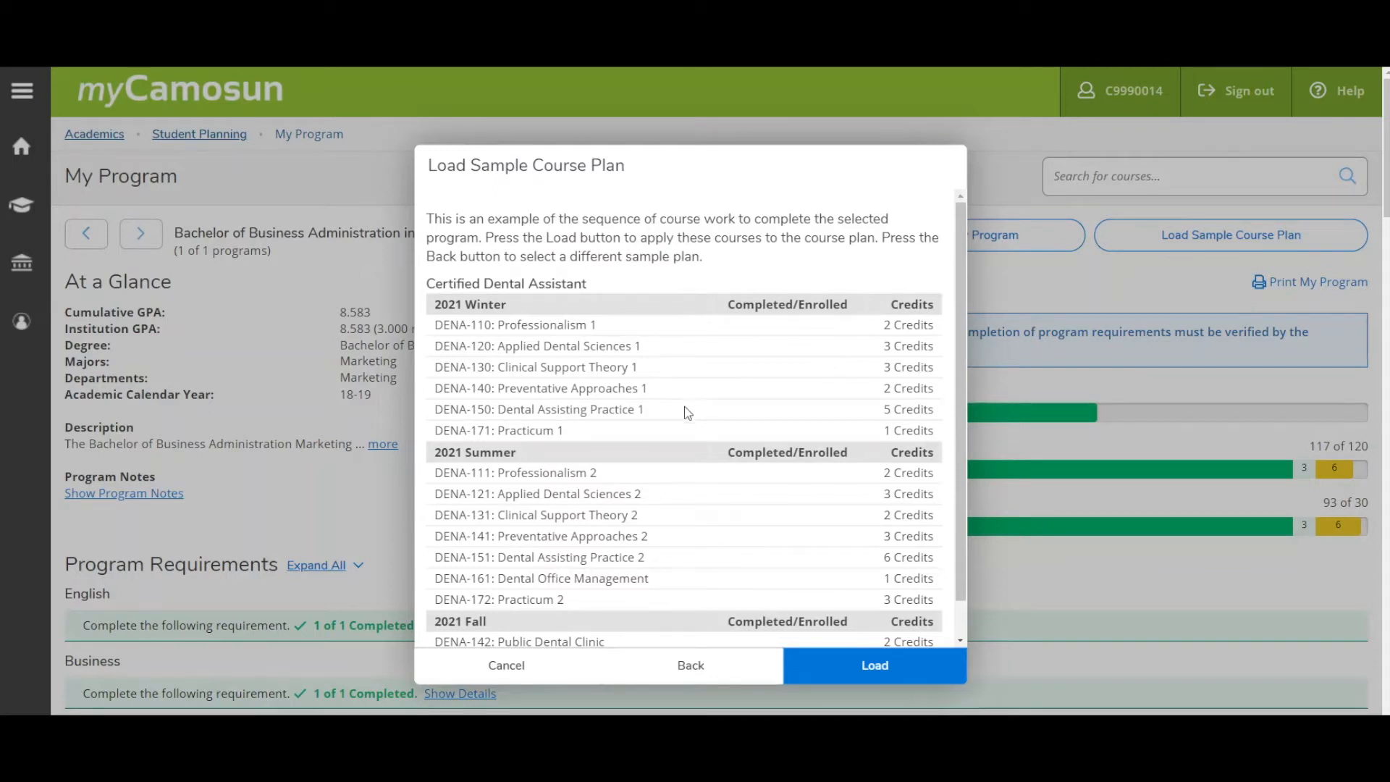
pyautogui.moveTo(670, 620)
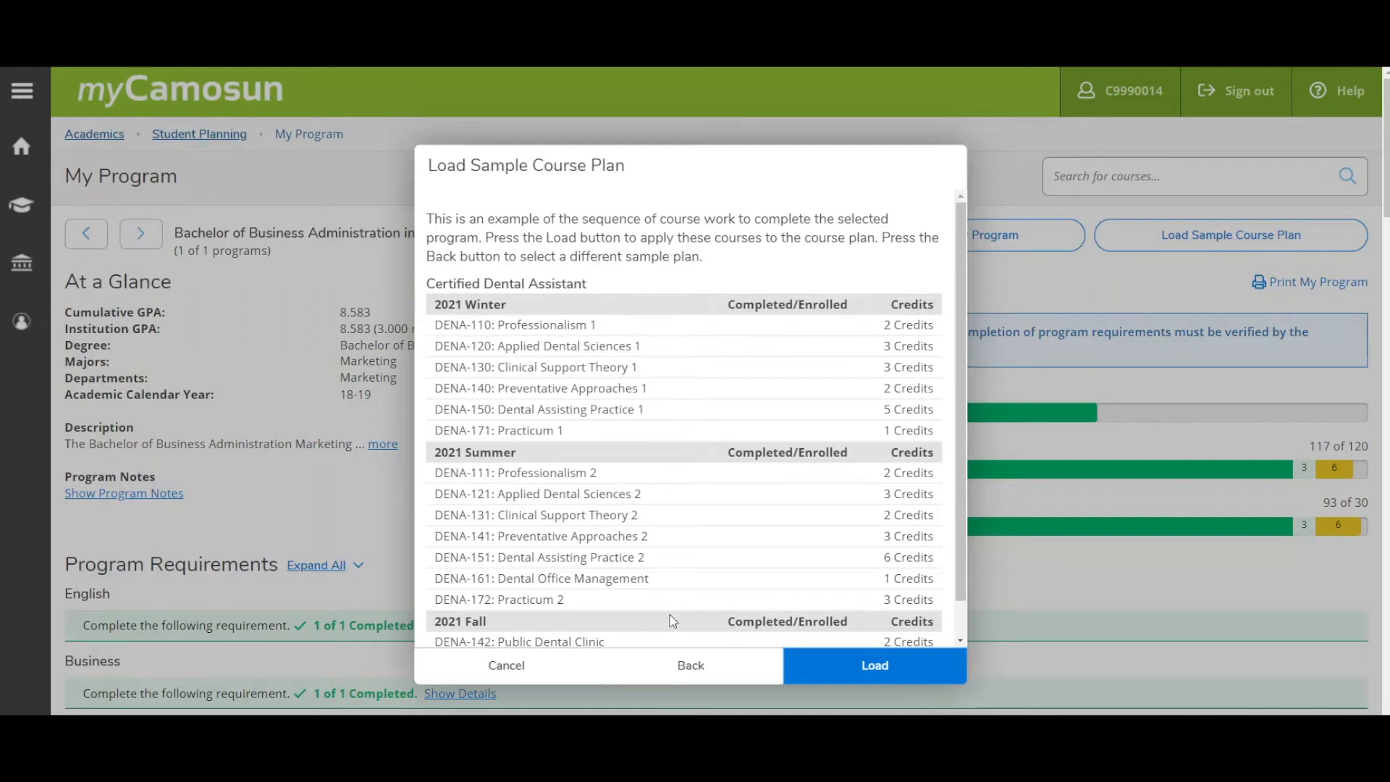
pyautogui.moveTo(818, 666)
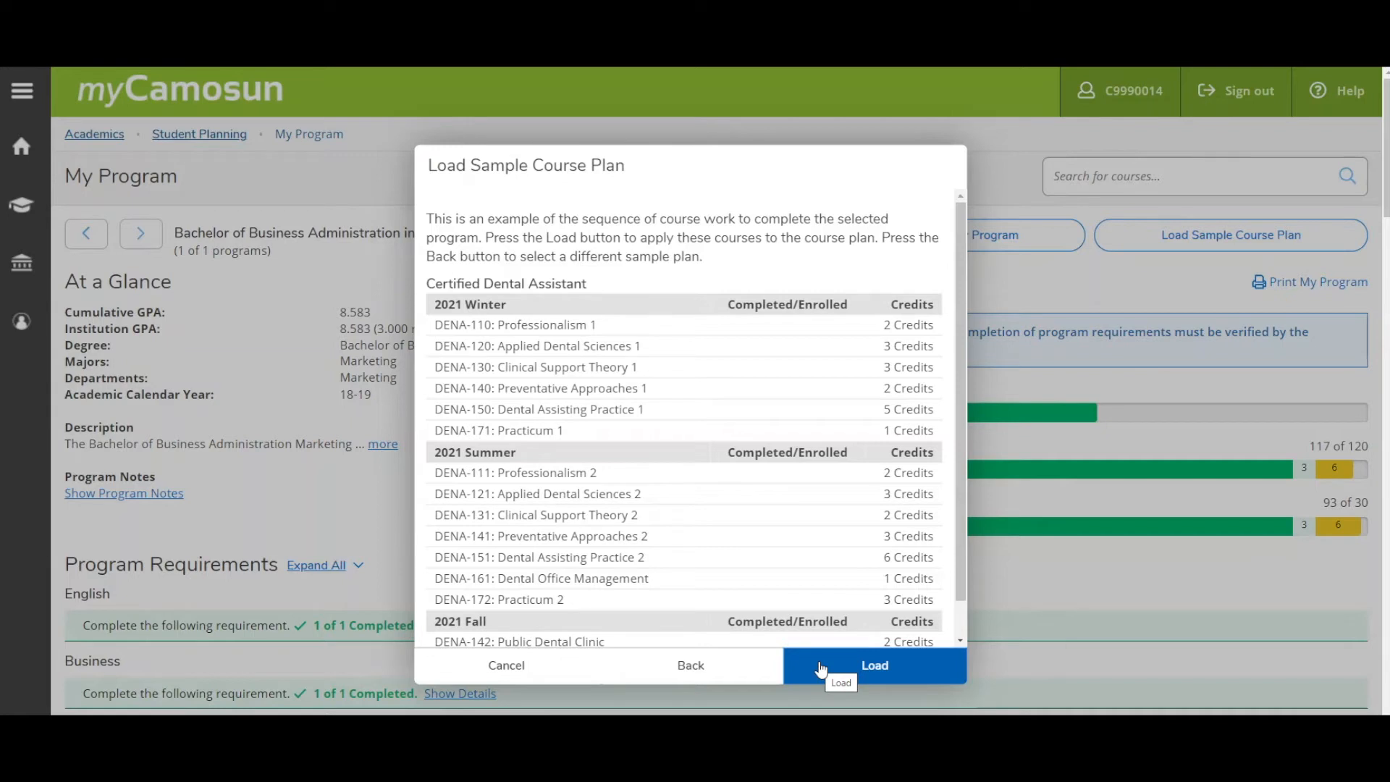
# Dismiss the sample plan and scroll My Program to the A. Core Courses table with PHIL-330 Not Started.
pyautogui.click(873, 664)
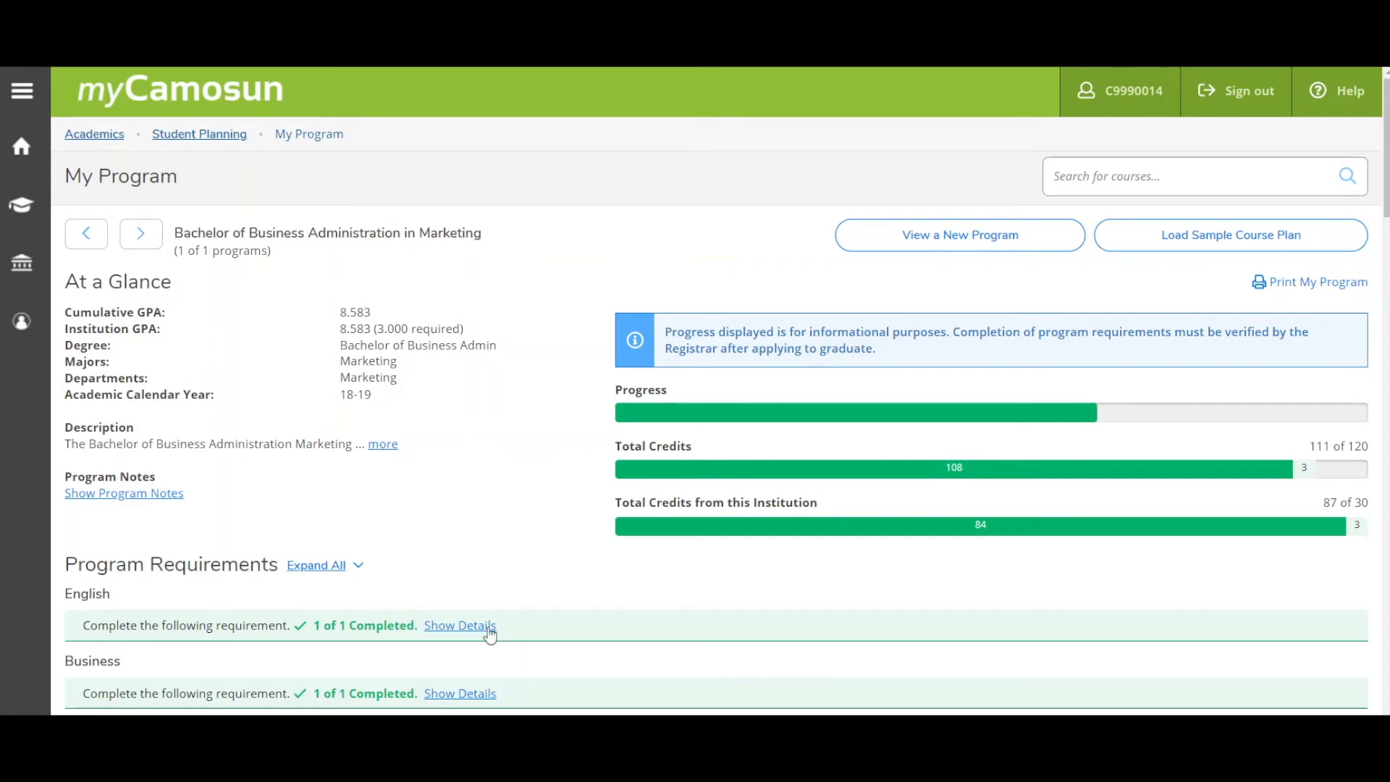
pyautogui.moveTo(296, 544)
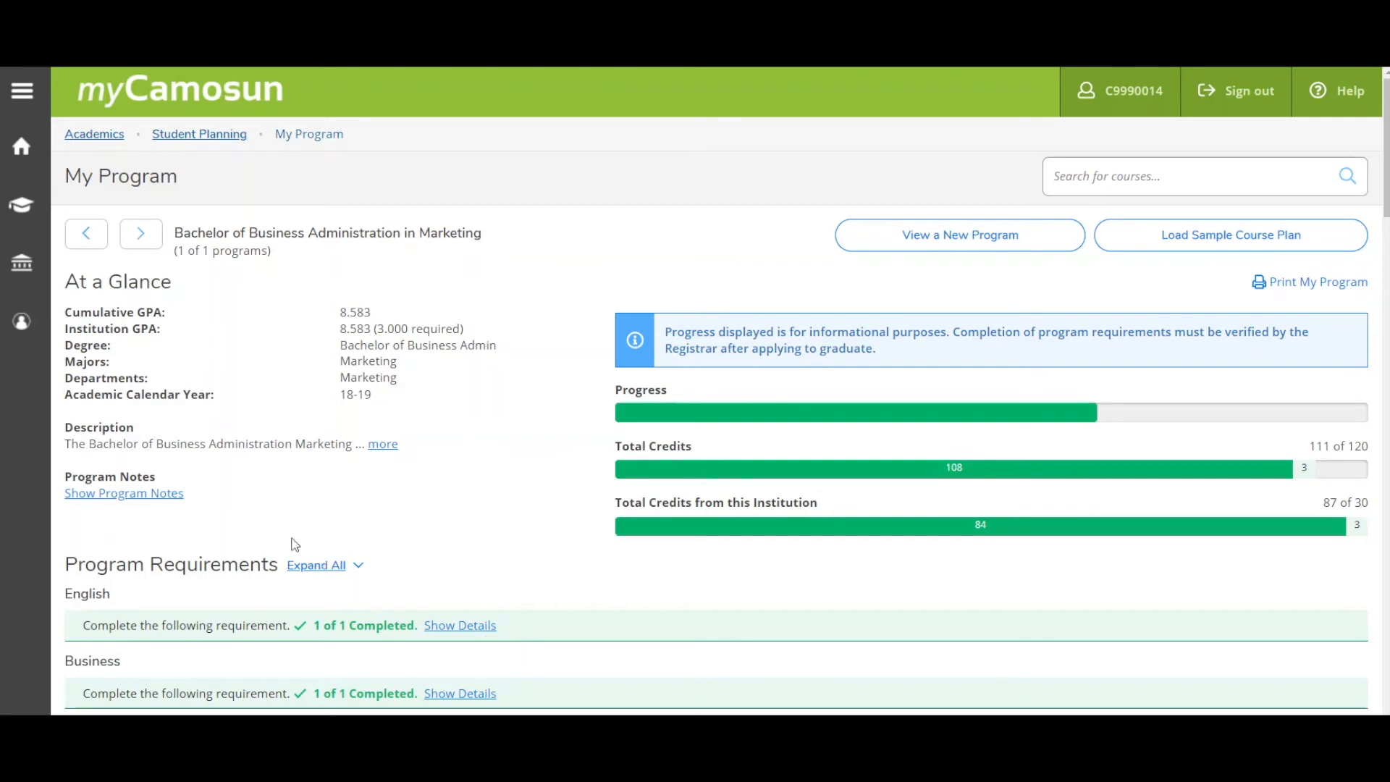
pyautogui.scroll(-3)
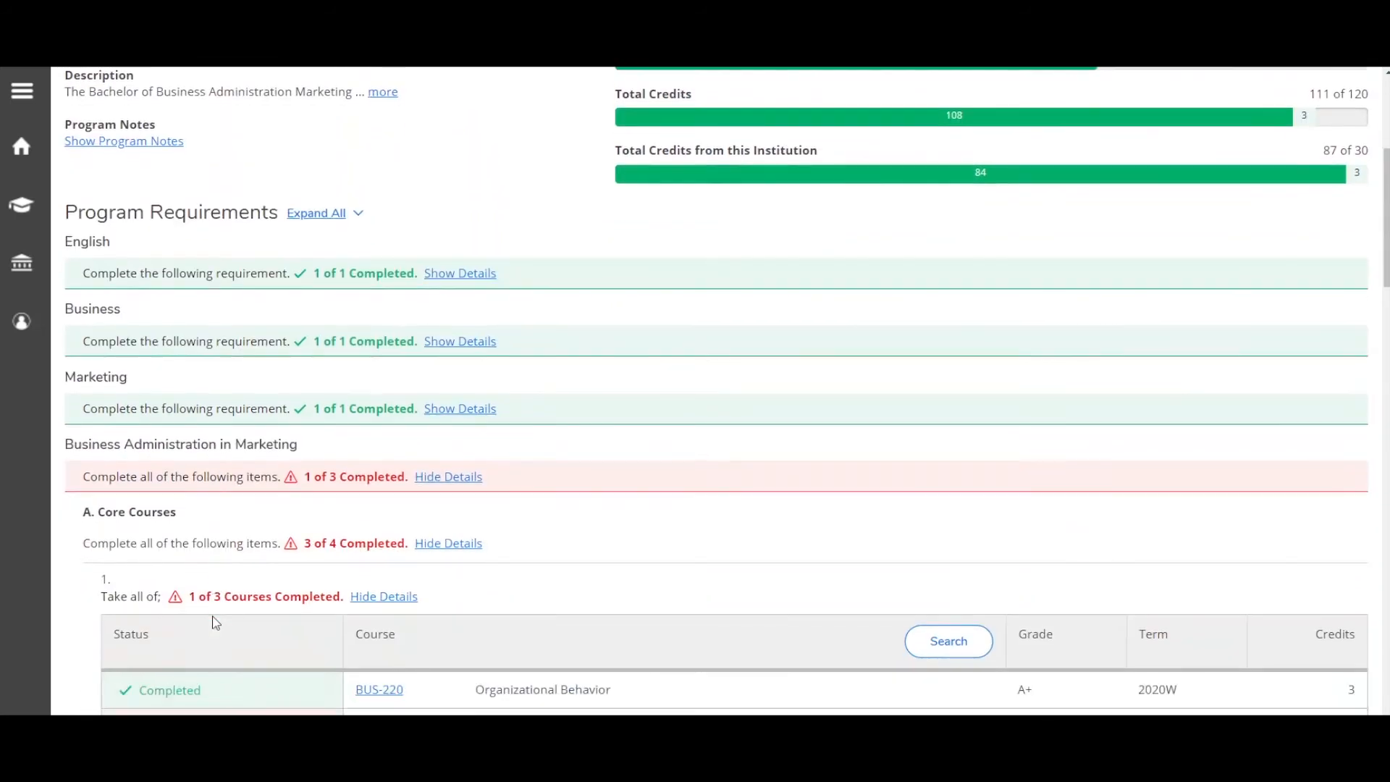
pyautogui.scroll(-3)
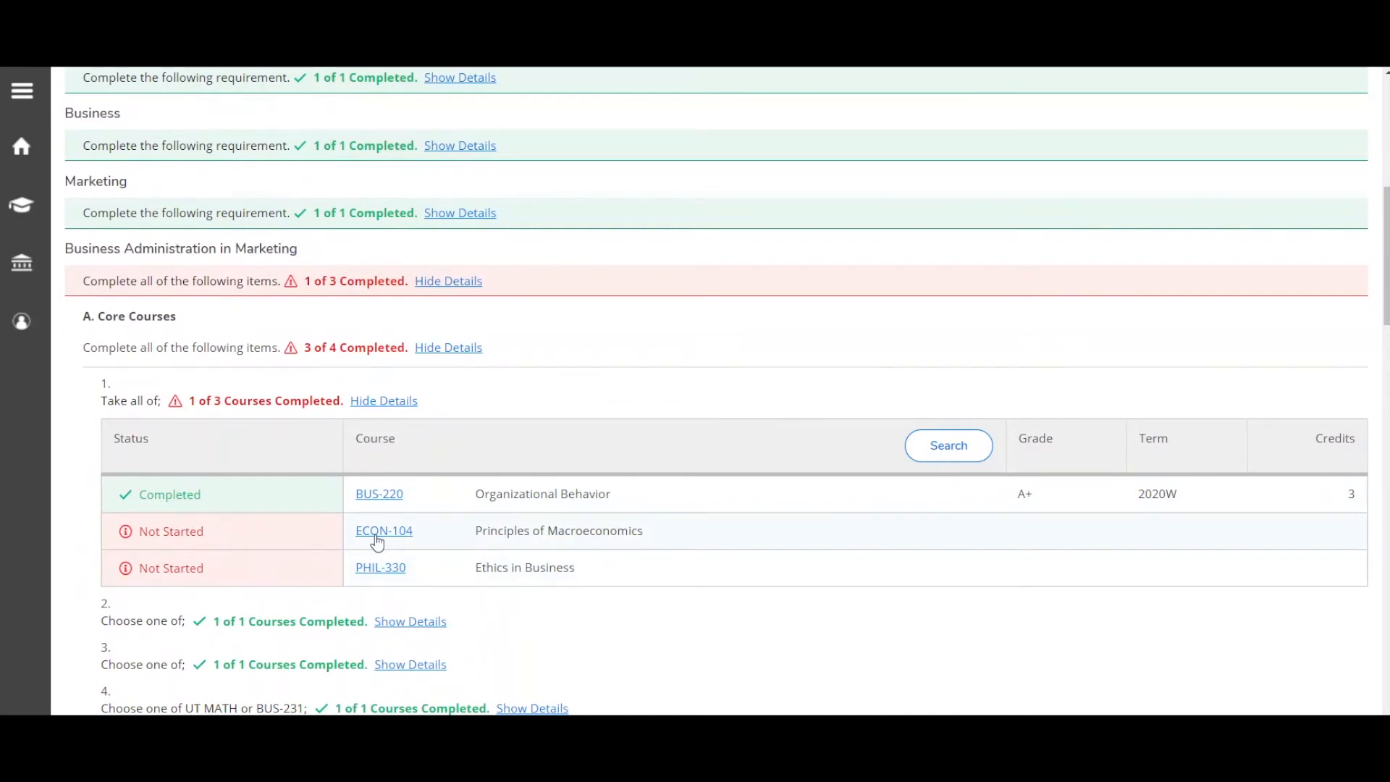
pyautogui.moveTo(767, 466)
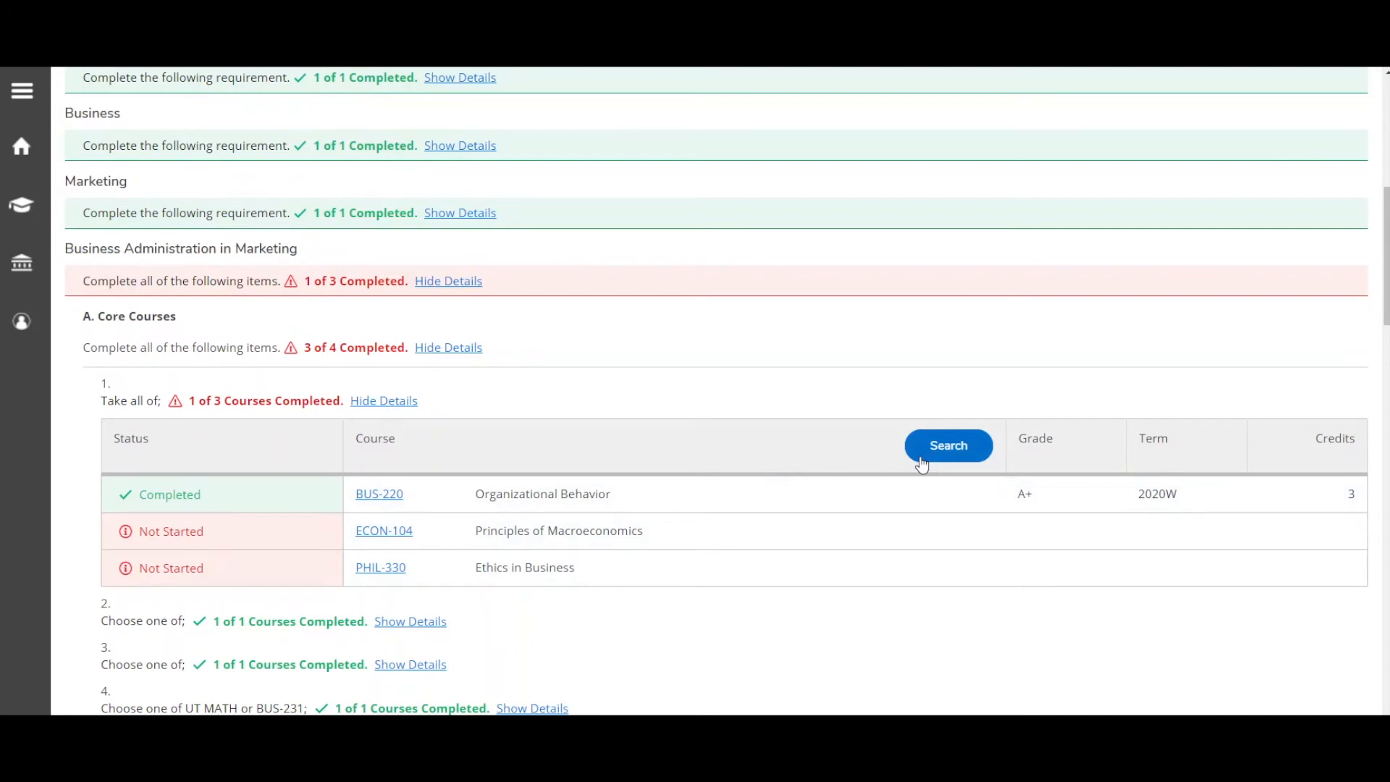
# Search the core requirement's eligible courses, listing ECON-104, BUS-220 and PHIL-330 Ethics in Business.
pyautogui.click(947, 445)
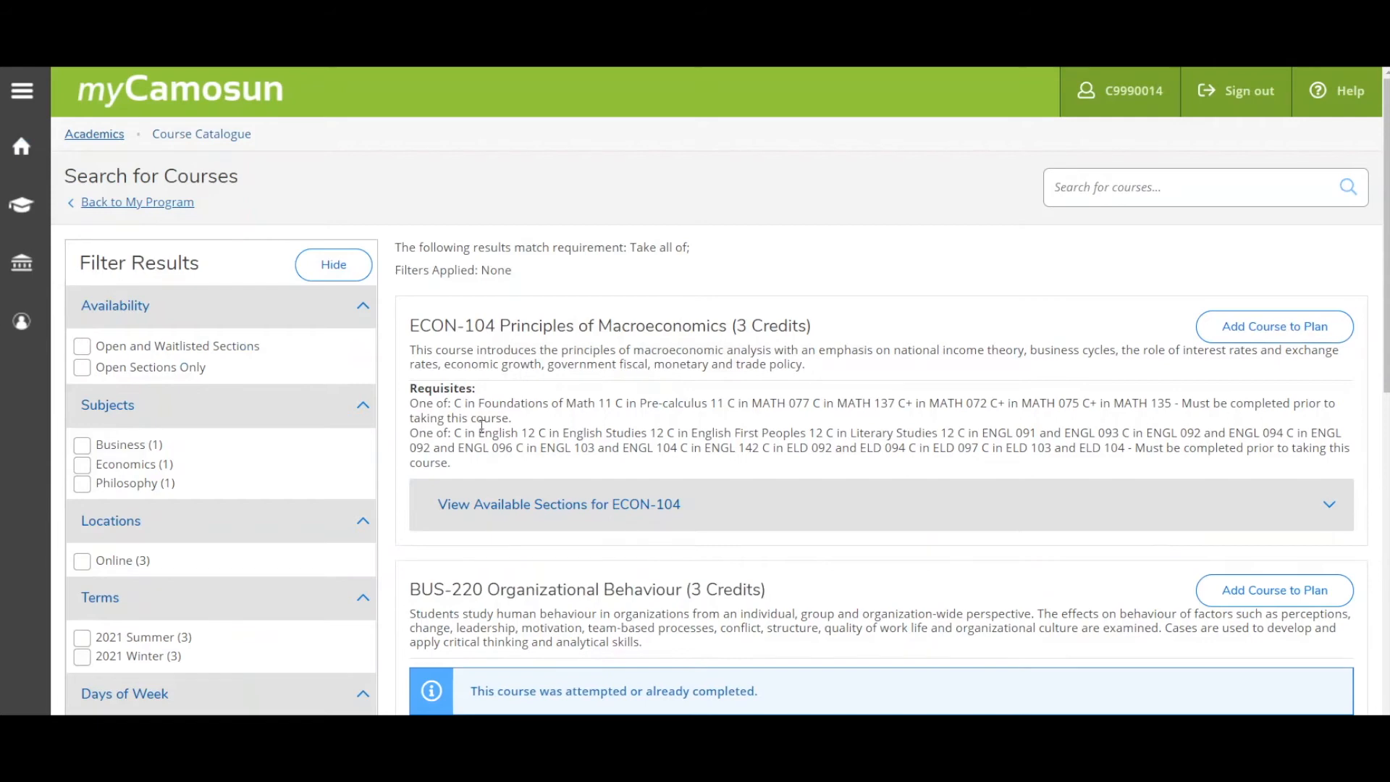
pyautogui.moveTo(501, 344)
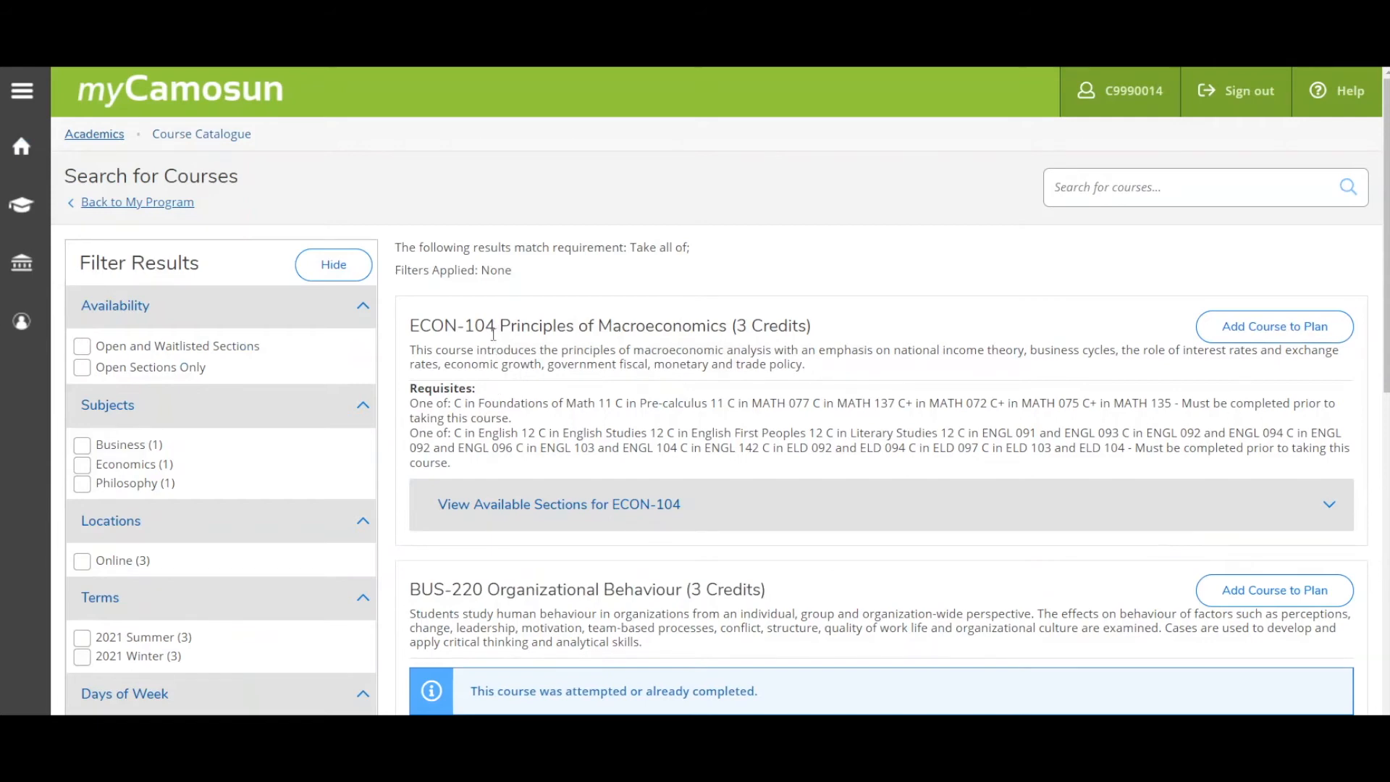
pyautogui.scroll(-3)
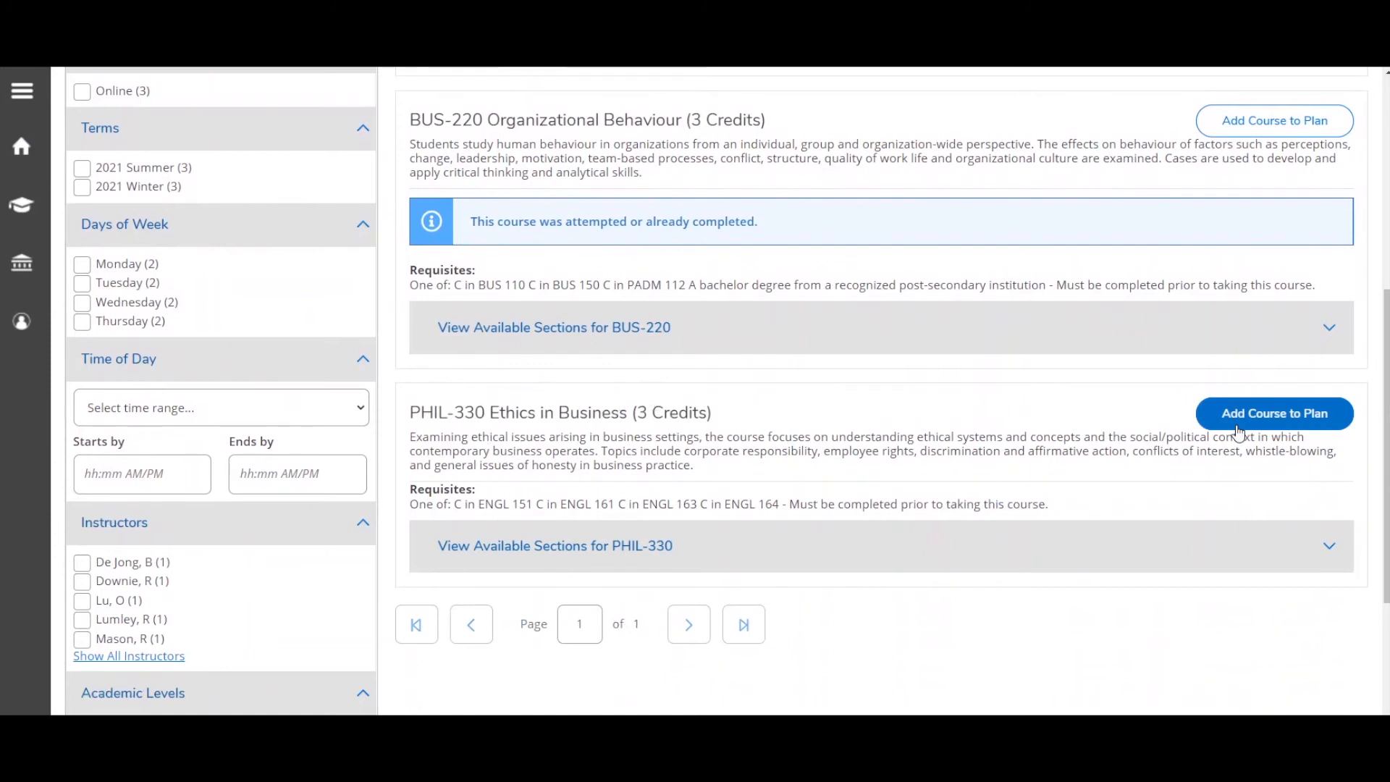
# Plan PHIL-330 Ethics in Business for the 2021 Winter term.
pyautogui.click(1272, 414)
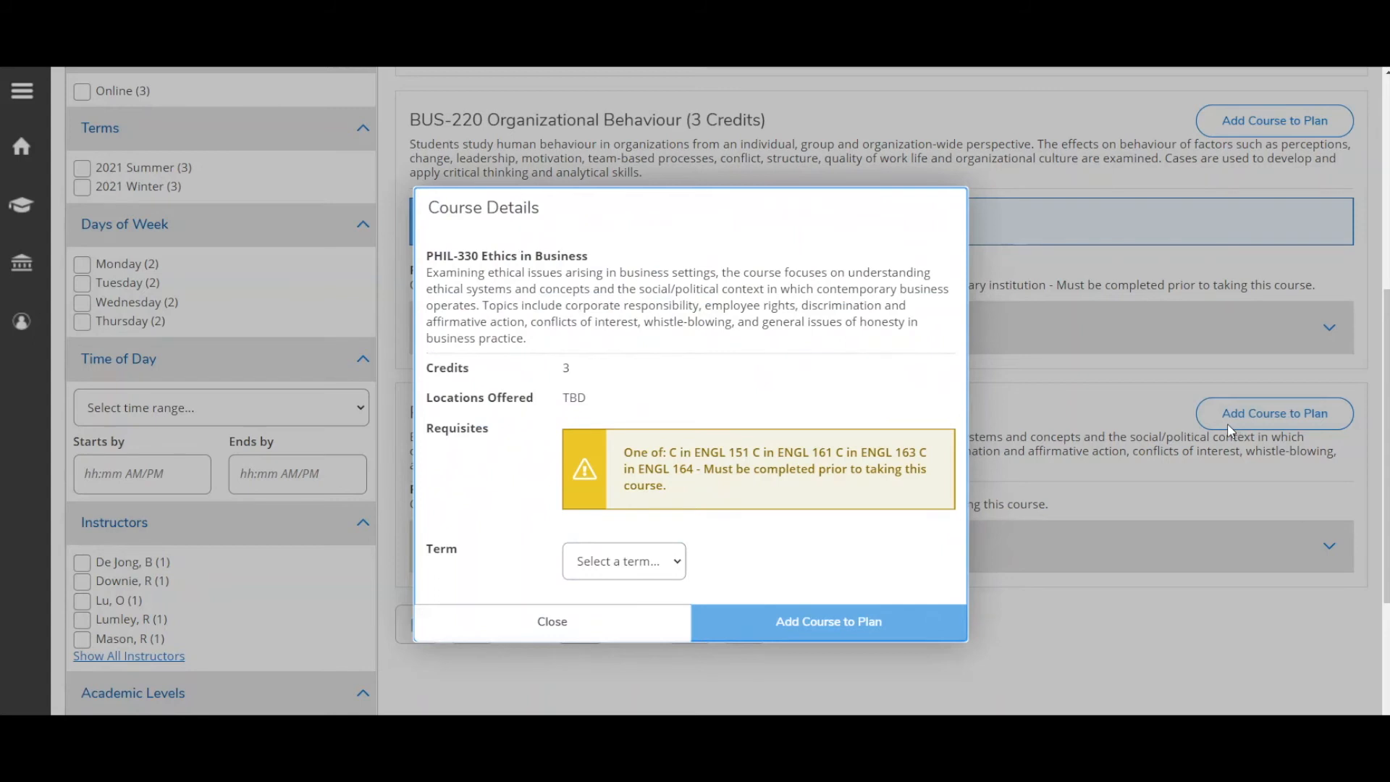
pyautogui.moveTo(683, 571)
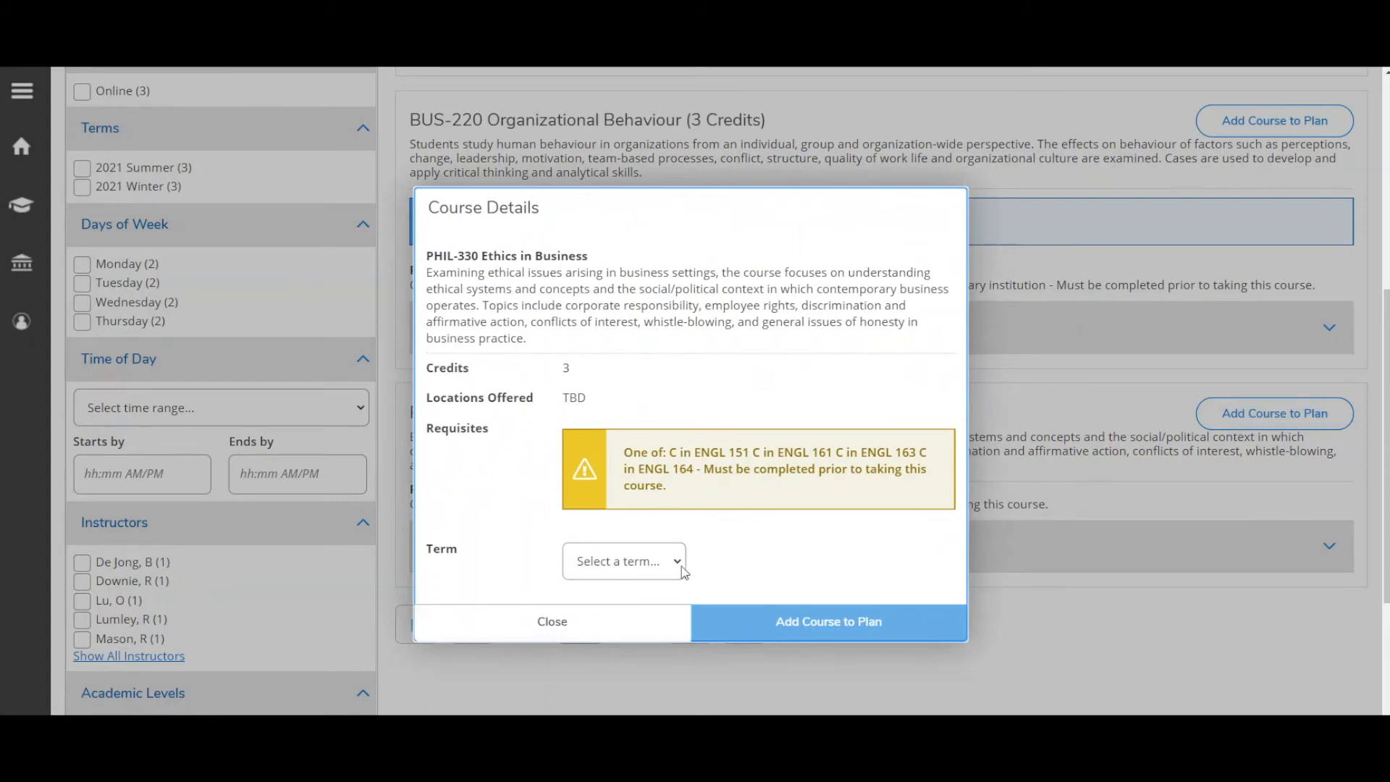
pyautogui.click(623, 560)
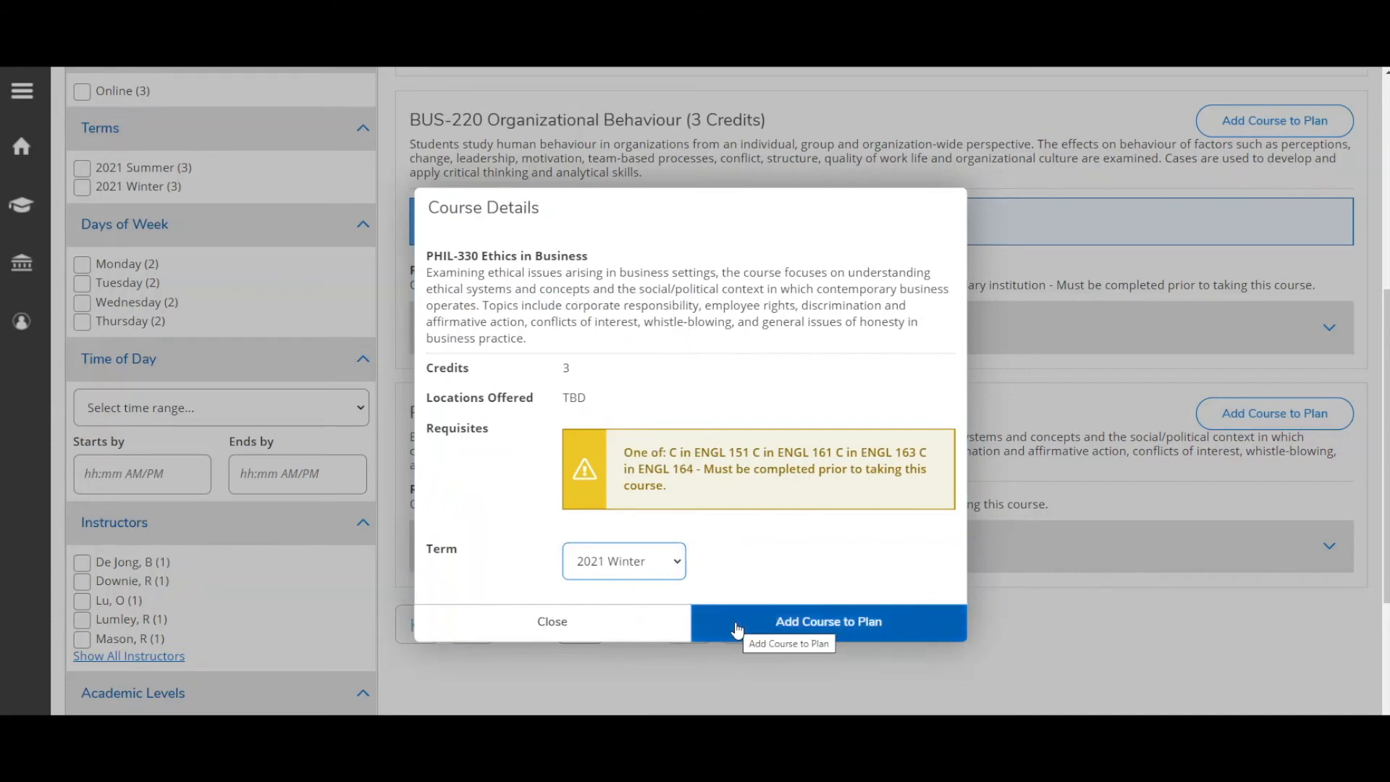
pyautogui.click(826, 621)
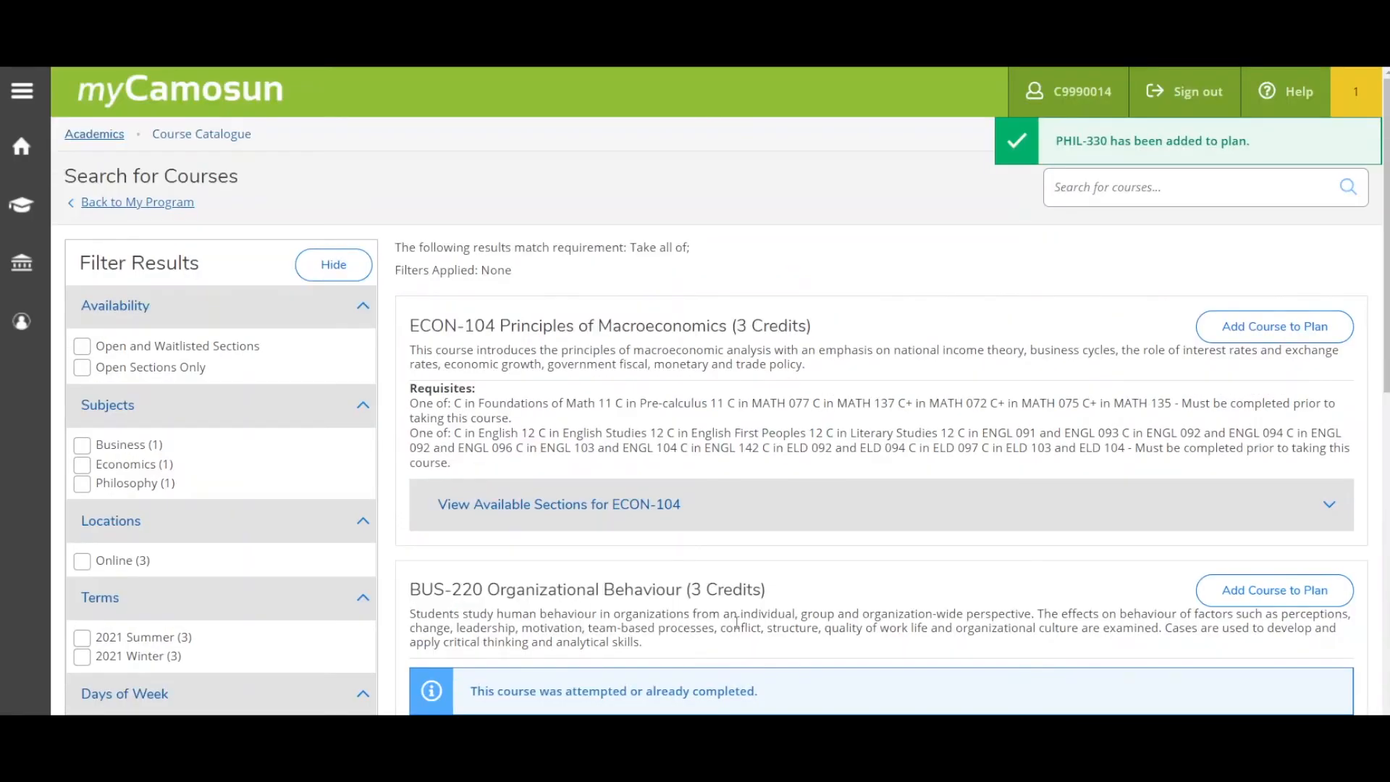
pyautogui.moveTo(1030, 185)
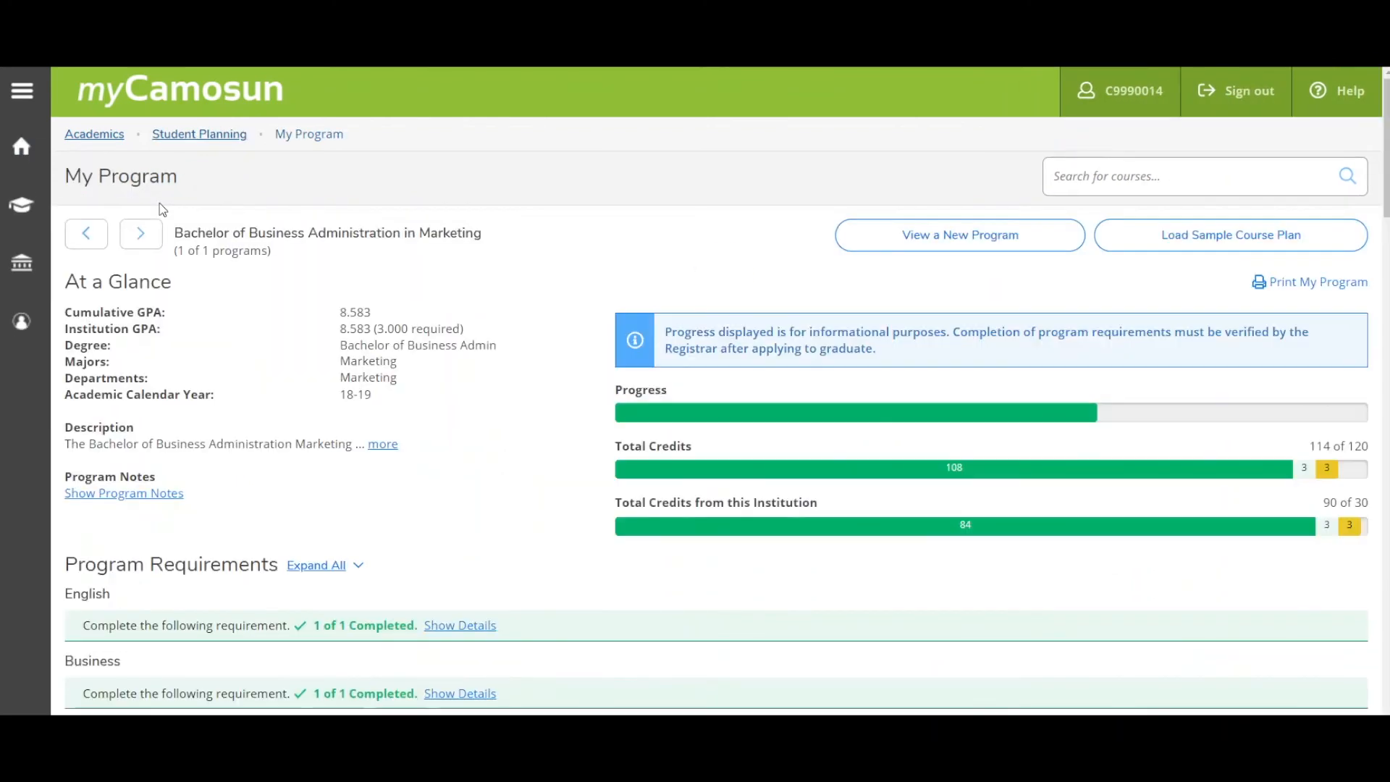
# Scroll My Program down to Core Courses, where PHIL-330 shows Planned for 2021W.
pyautogui.scroll(-3)
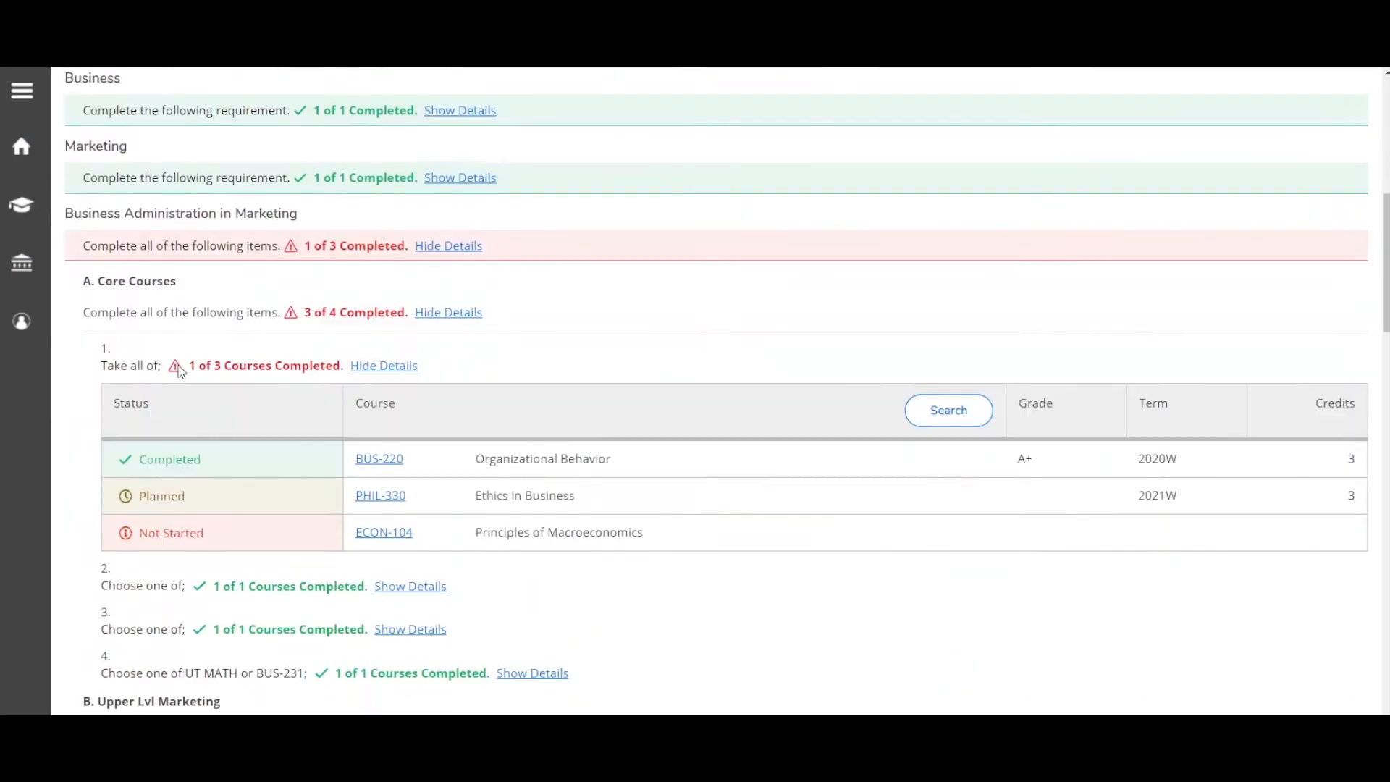
pyautogui.scroll(-3)
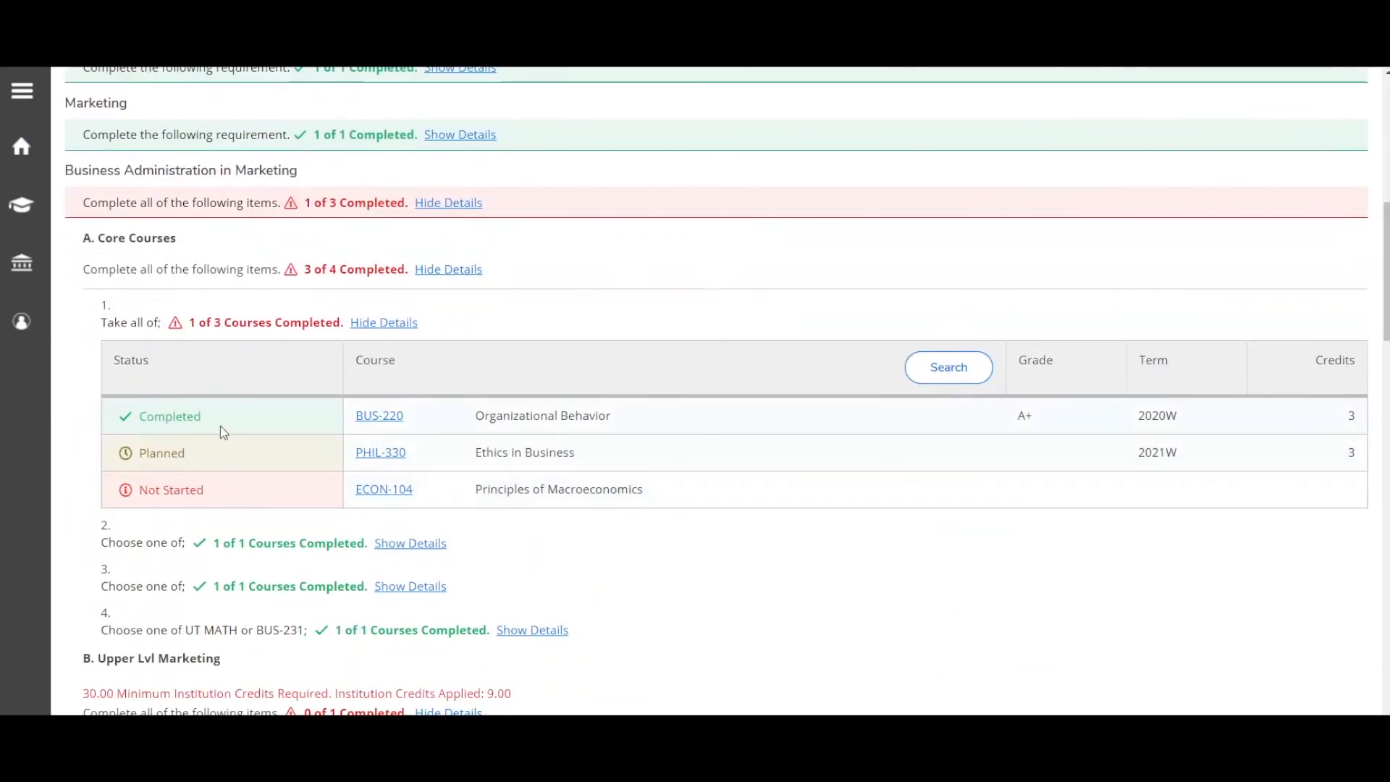